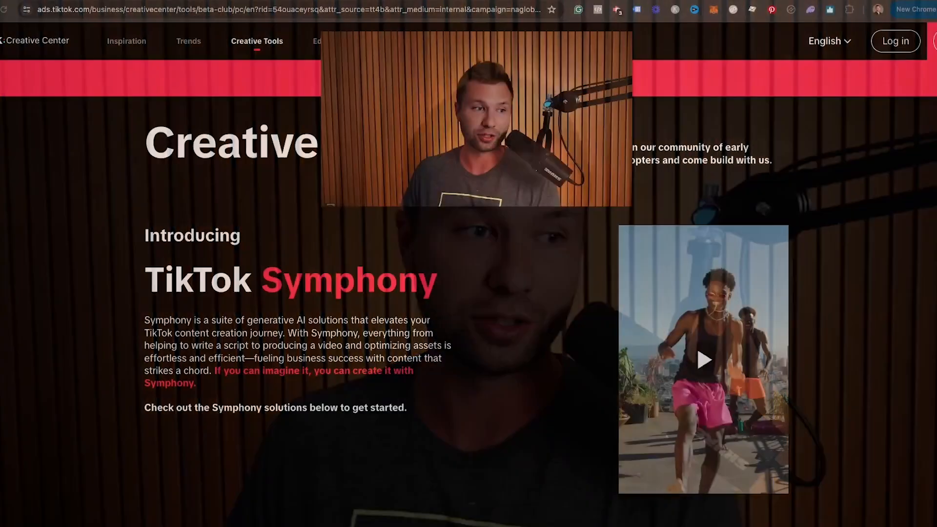
Join the Symphony Creative Studio beta and sign in to the business account
{"action": "scroll", "scroll_direction": "up", "scroll_amount": 3}
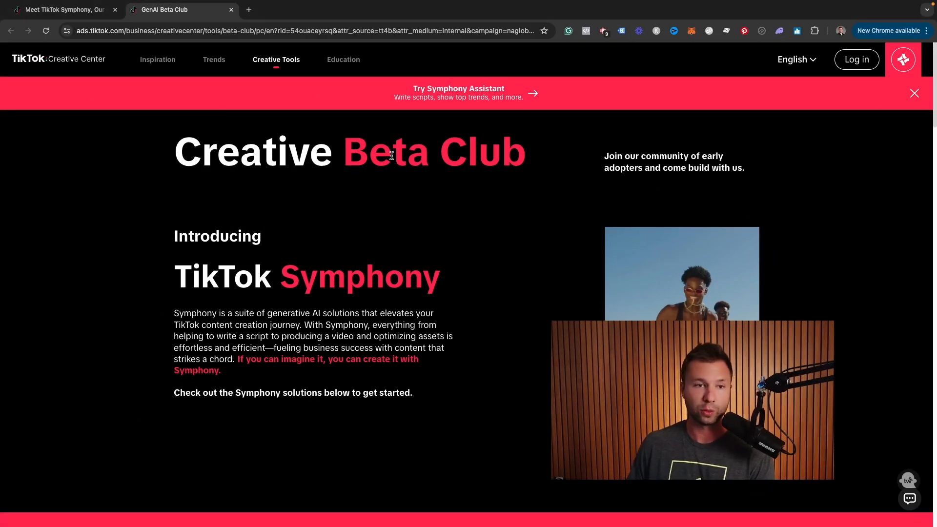
{"action": "mouse_move", "coordinate": [371, 161]}
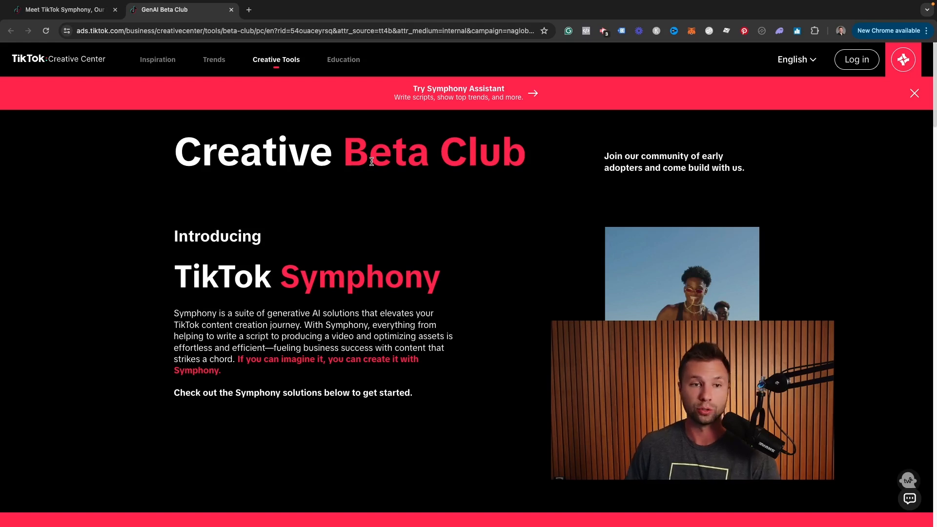
{"action": "mouse_move", "coordinate": [366, 198]}
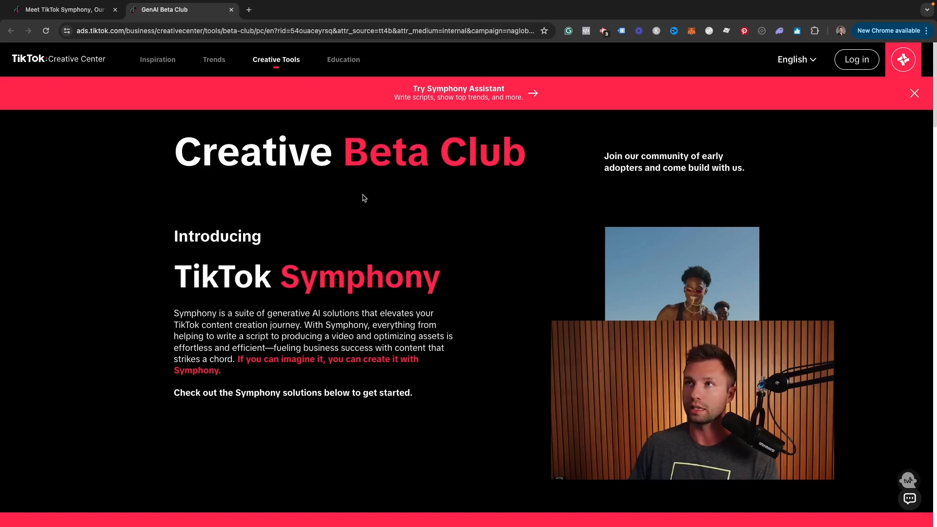
{"action": "scroll", "scroll_direction": "down", "scroll_amount": 3}
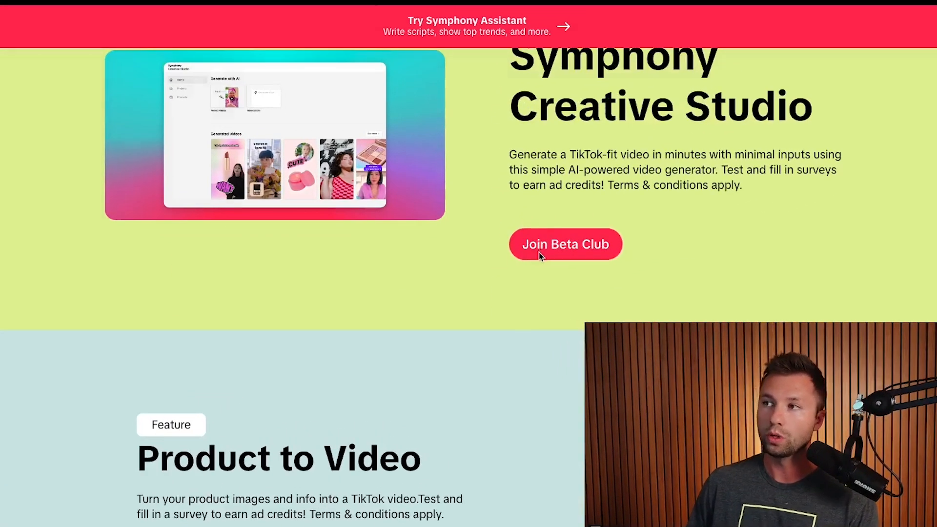
{"action": "left_click", "coordinate": [564, 244]}
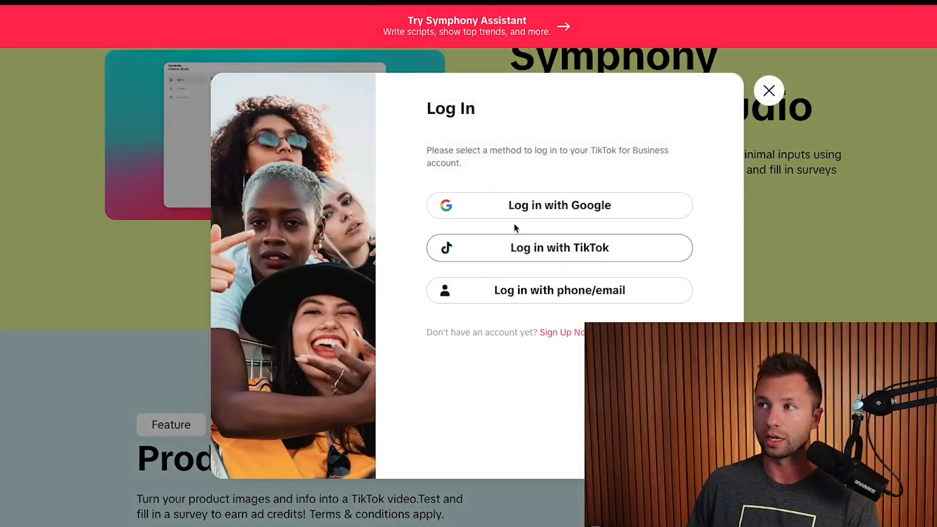
{"action": "mouse_move", "coordinate": [493, 262]}
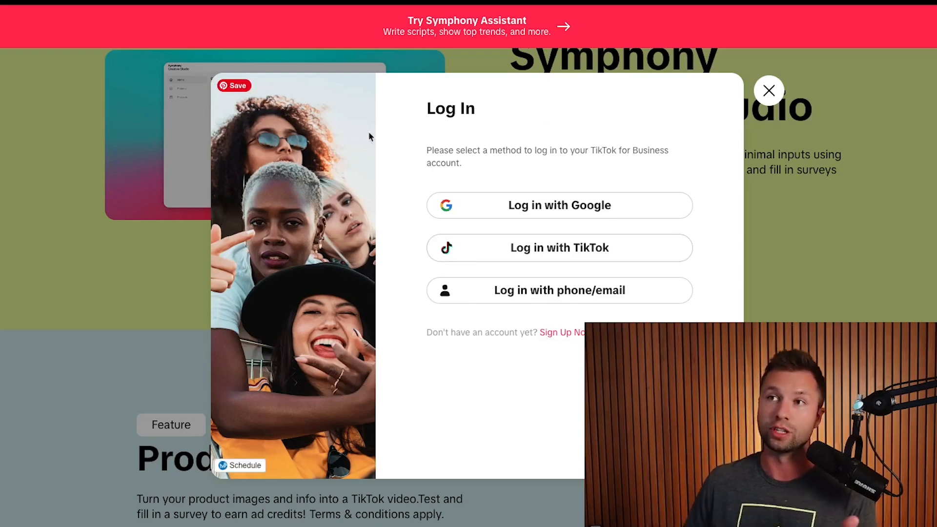
{"action": "left_click", "coordinate": [768, 91]}
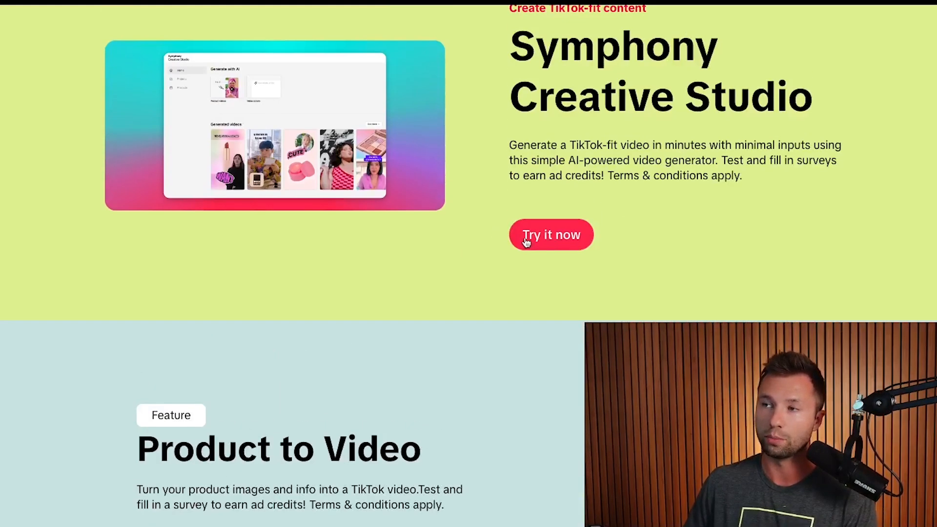
{"action": "mouse_move", "coordinate": [470, 204]}
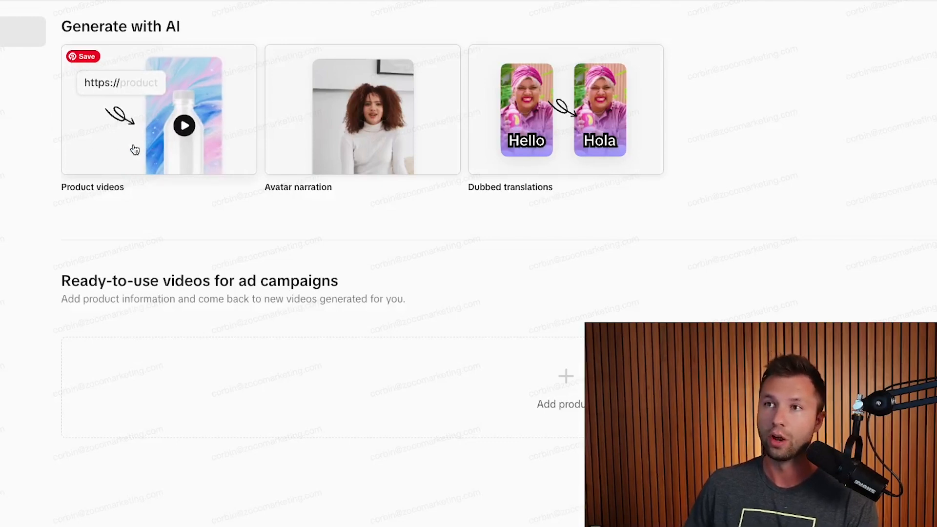
{"action": "mouse_move", "coordinate": [154, 206]}
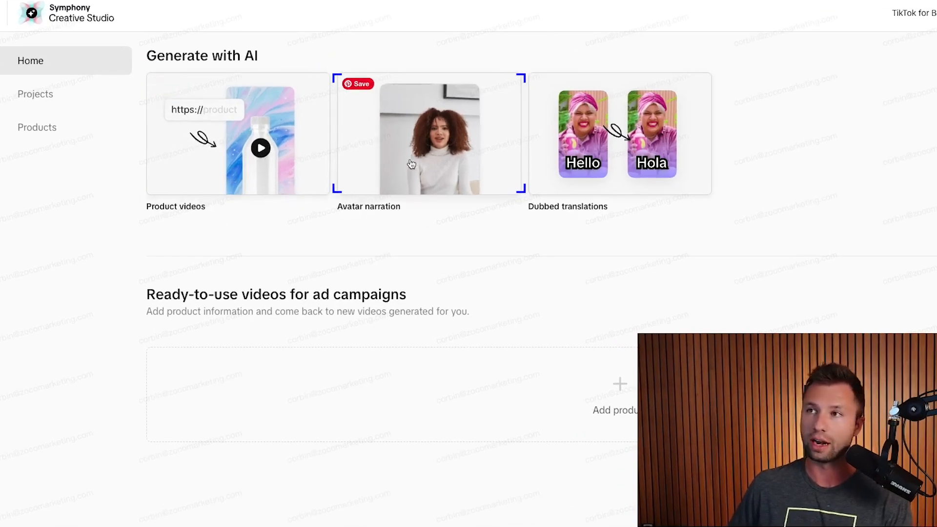
{"action": "mouse_move", "coordinate": [576, 183]}
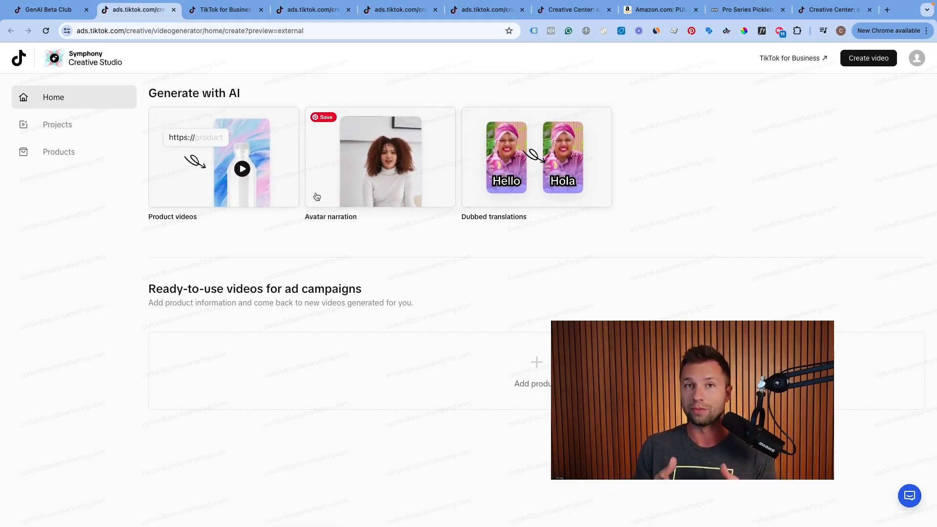
{"action": "mouse_move", "coordinate": [296, 164]}
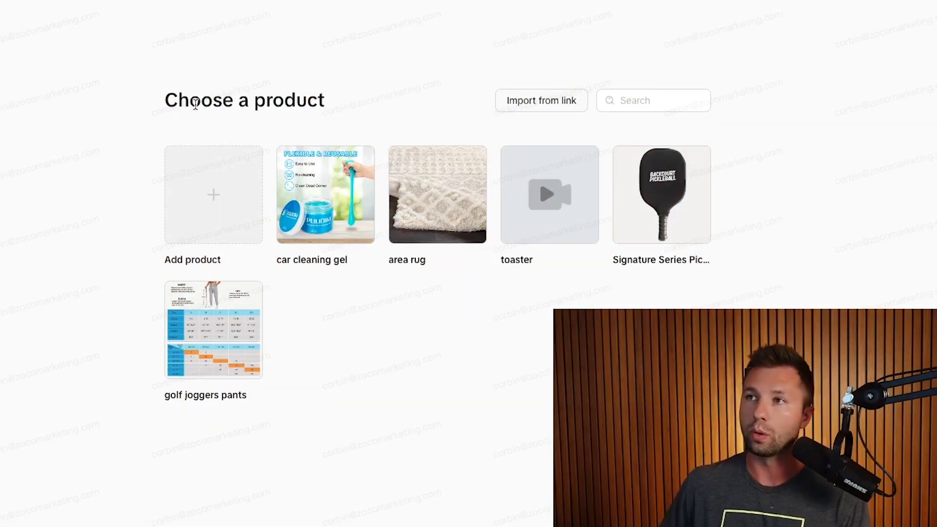
{"action": "mouse_move", "coordinate": [285, 206]}
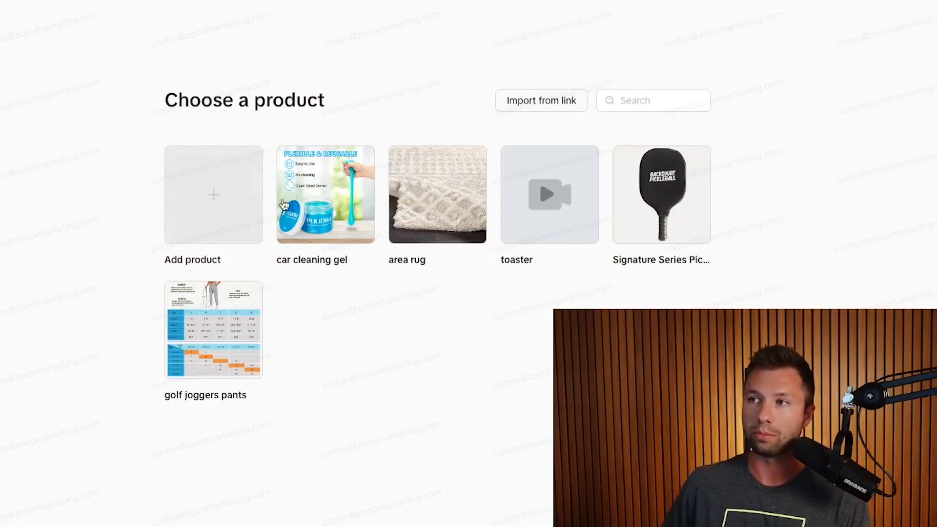
{"action": "mouse_move", "coordinate": [232, 193]}
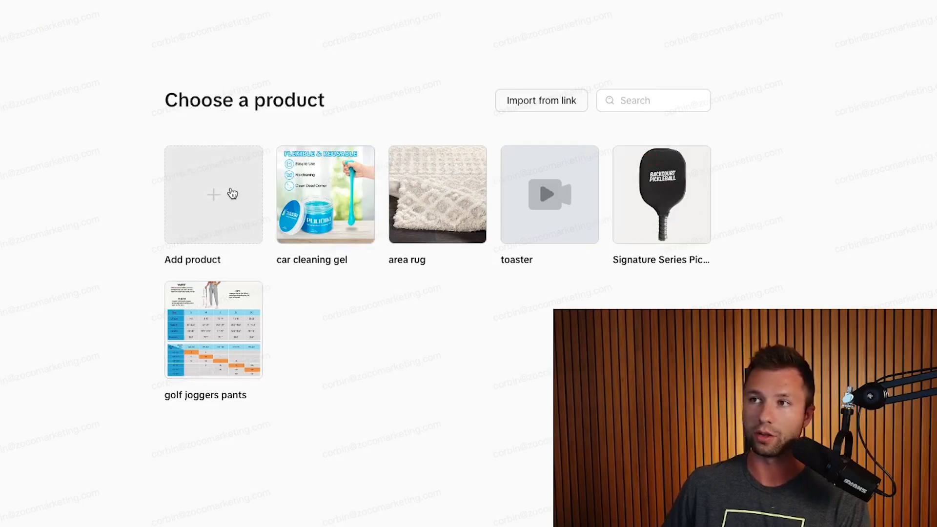
Add a new product from the Choose a product page, bringing up a blank details form
{"action": "left_click", "coordinate": [213, 193]}
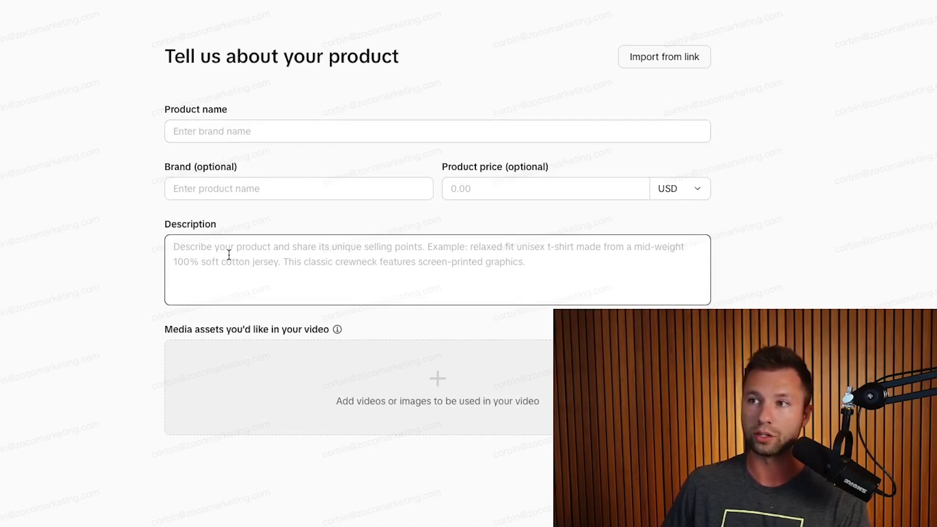
{"action": "mouse_move", "coordinate": [304, 384]}
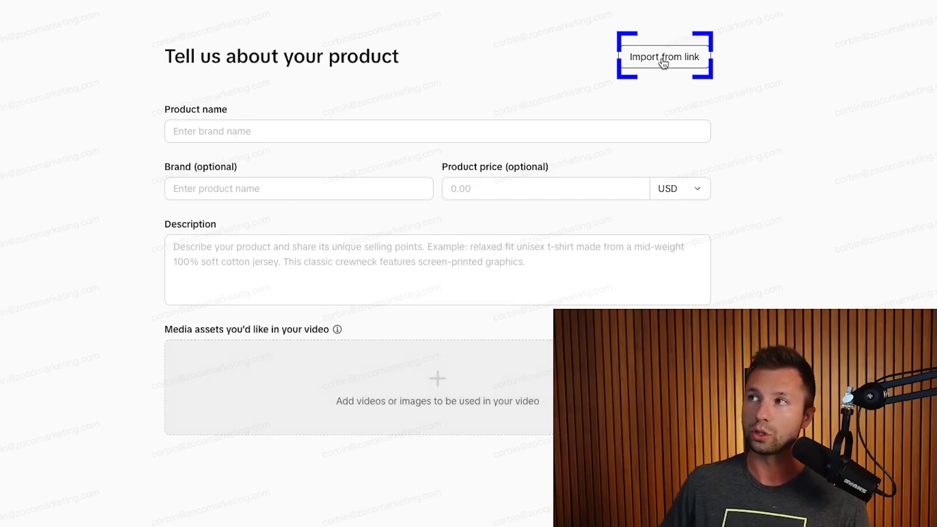
Paste the copied Amazon car cleaning gel URL into the import-from-link dialog
{"action": "left_click", "coordinate": [664, 57]}
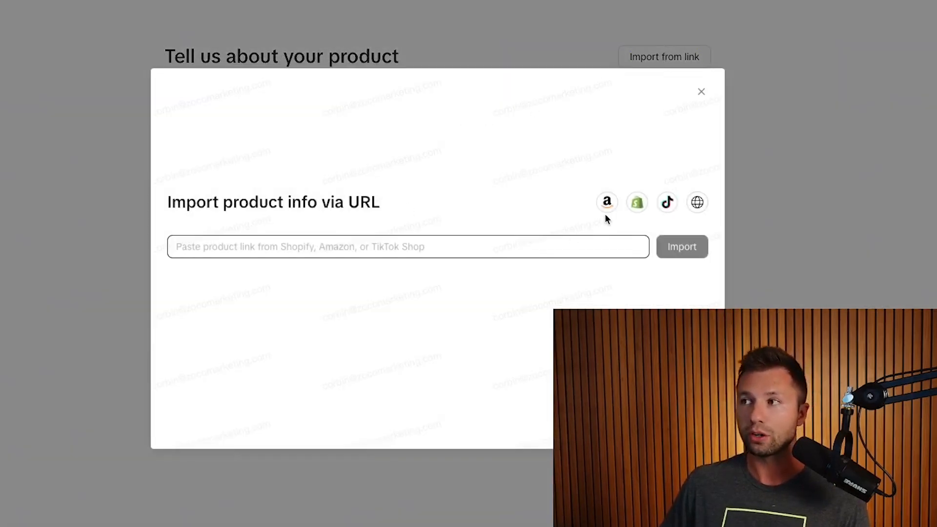
{"action": "mouse_move", "coordinate": [637, 203]}
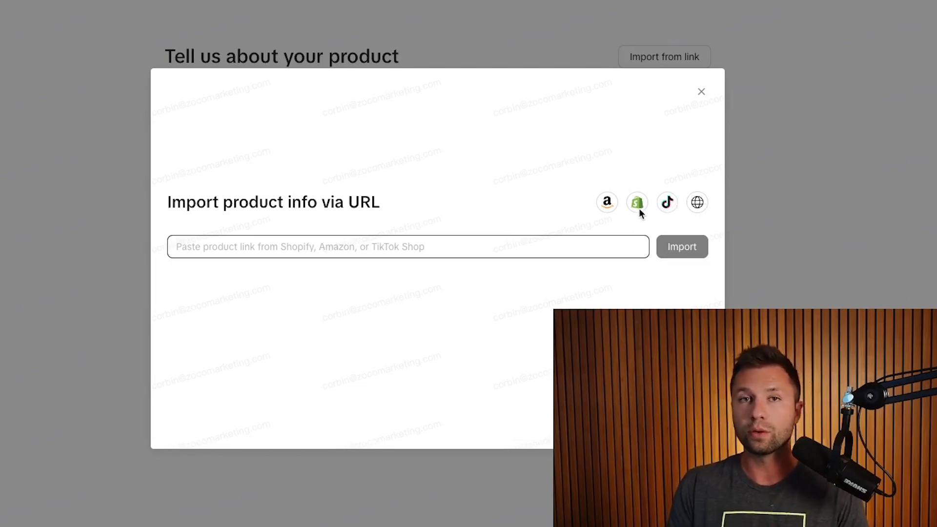
{"action": "mouse_move", "coordinate": [605, 202]}
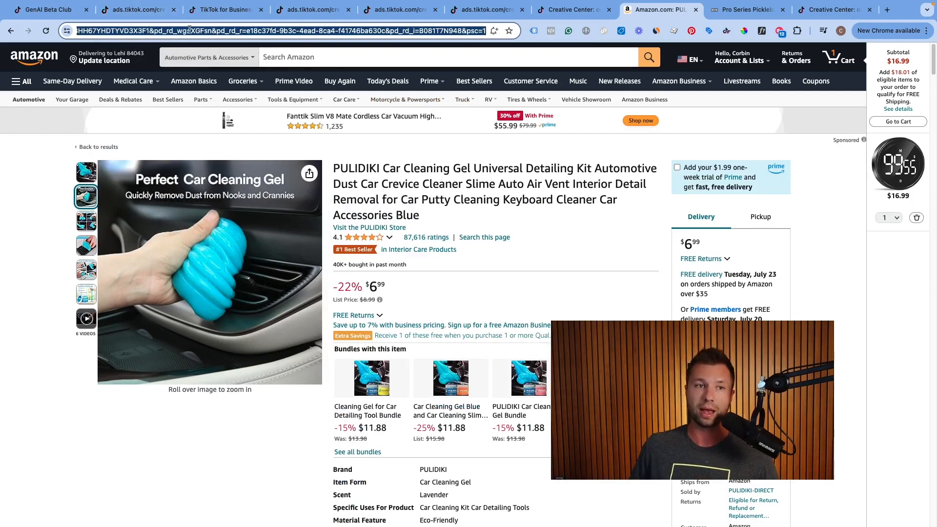
{"action": "left_click", "coordinate": [138, 9]}
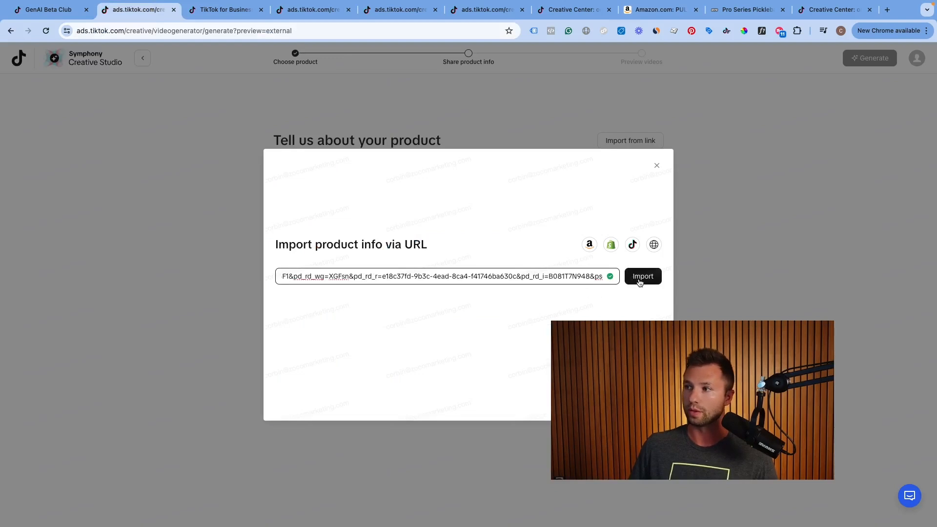
Import the Amazon listing, keep five of six images, and fill the PULIDIKI 6.99 product form
{"action": "left_click", "coordinate": [642, 276]}
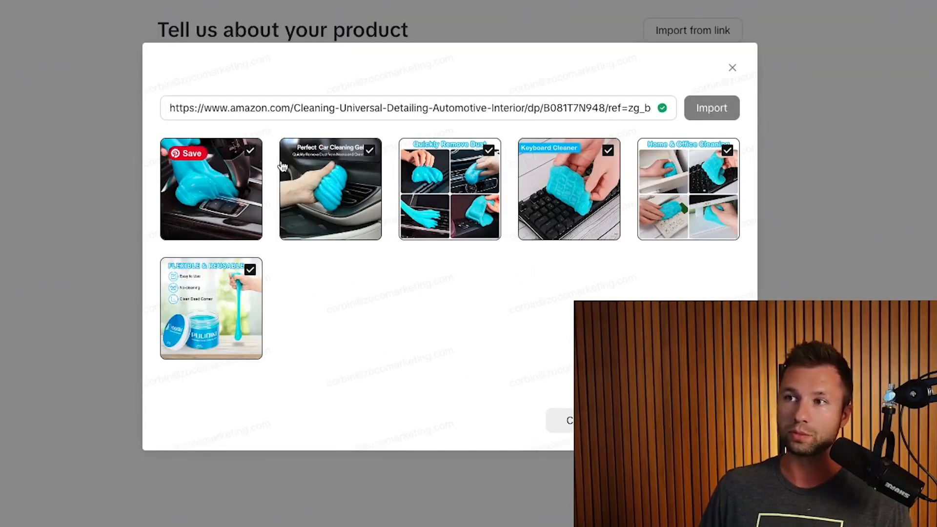
{"action": "mouse_move", "coordinate": [239, 272]}
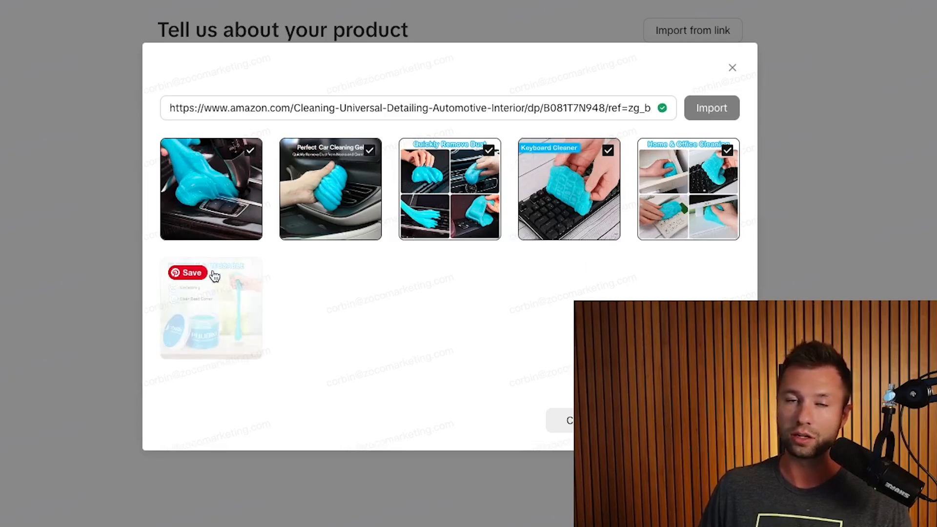
{"action": "mouse_move", "coordinate": [215, 275]}
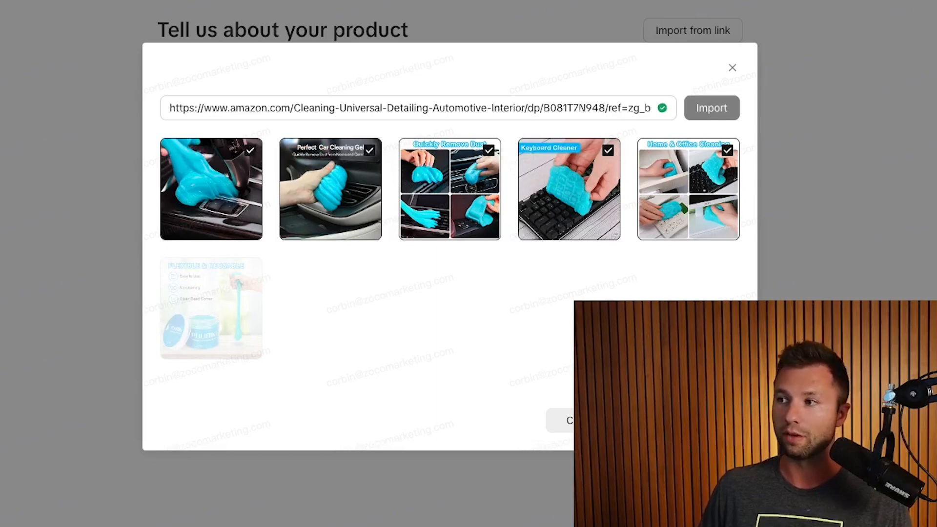
{"action": "left_click", "coordinate": [711, 108]}
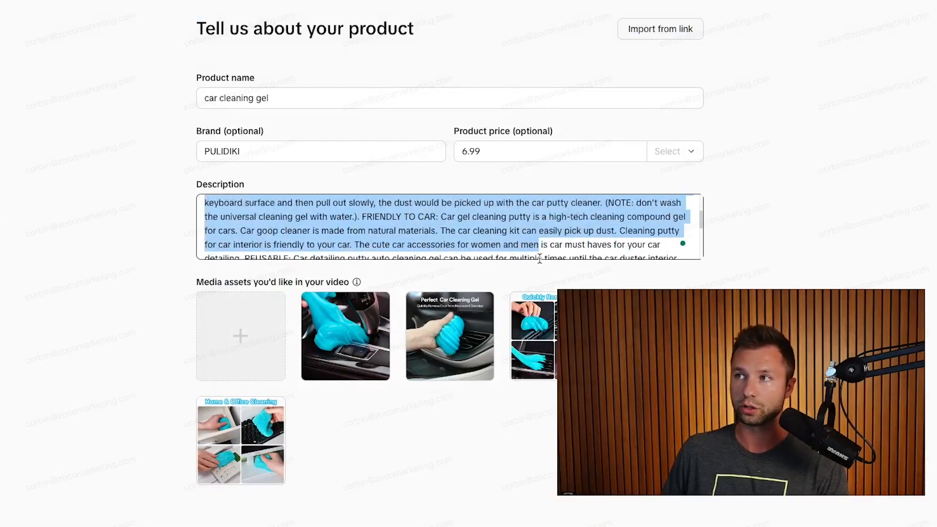
{"action": "scroll", "scroll_direction": "down", "scroll_amount": 3}
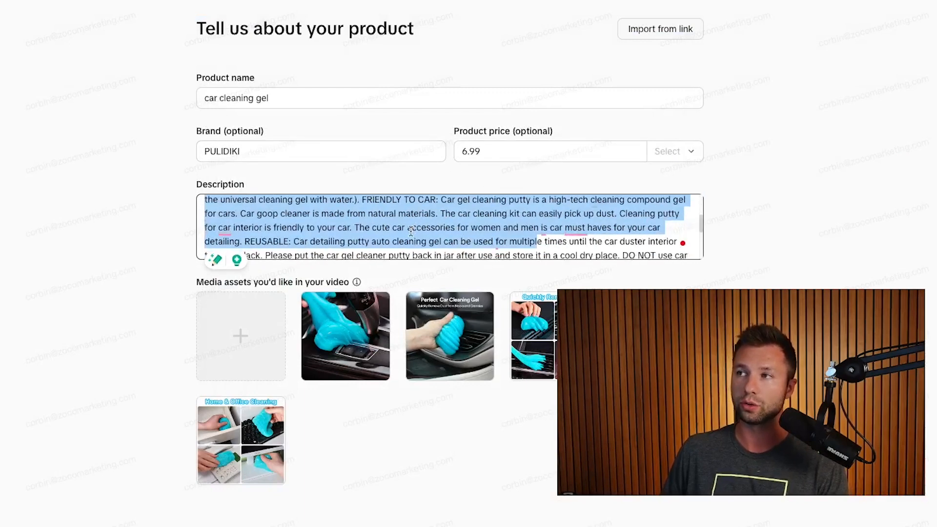
{"action": "scroll", "scroll_direction": "down", "scroll_amount": 3}
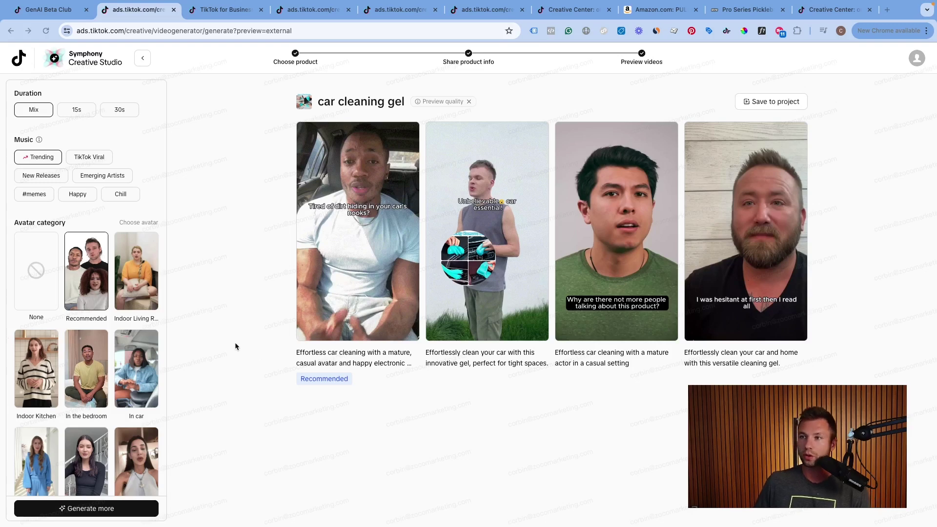
{"action": "mouse_move", "coordinate": [633, 201]}
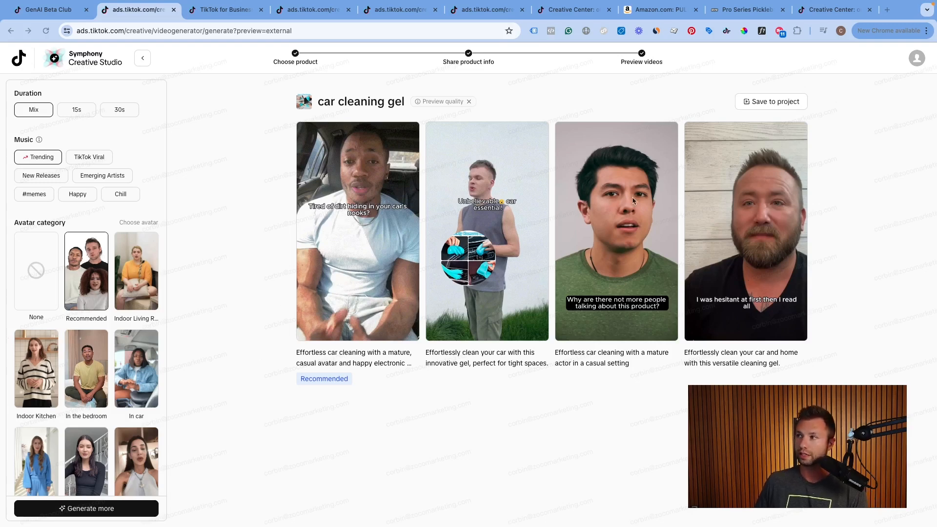
{"action": "mouse_move", "coordinate": [406, 218]}
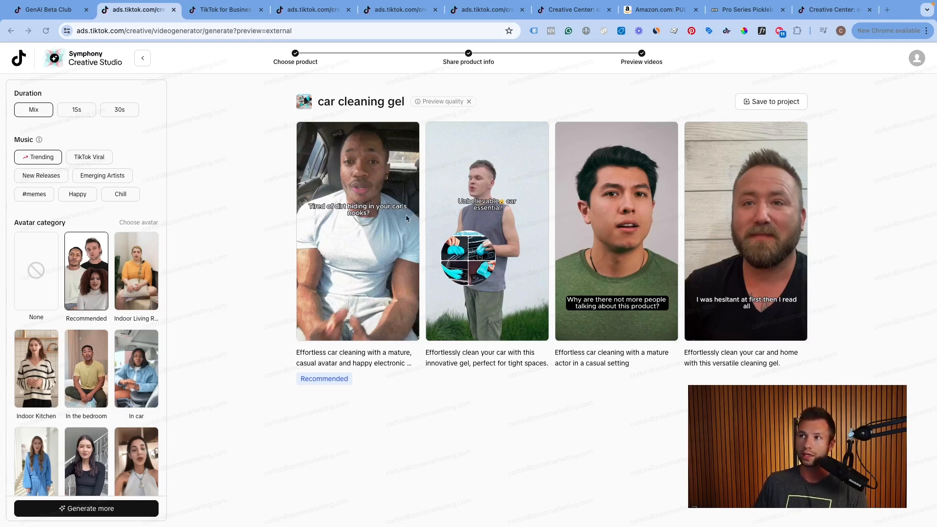
{"action": "mouse_move", "coordinate": [376, 267]}
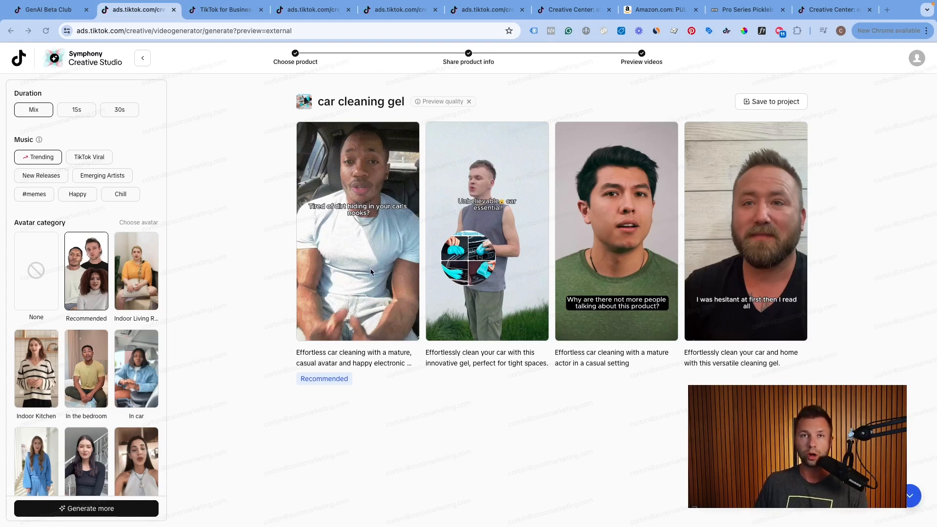
{"action": "mouse_move", "coordinate": [388, 154]}
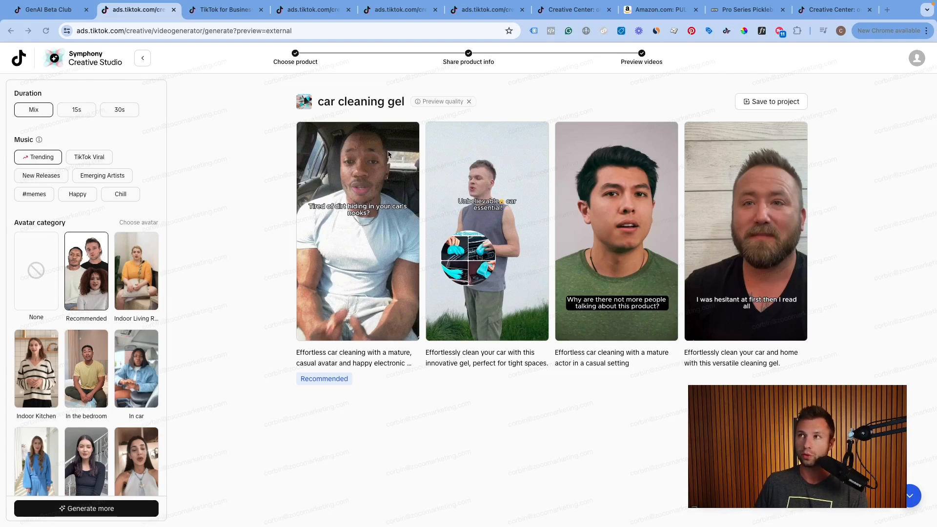
{"action": "mouse_move", "coordinate": [443, 101]}
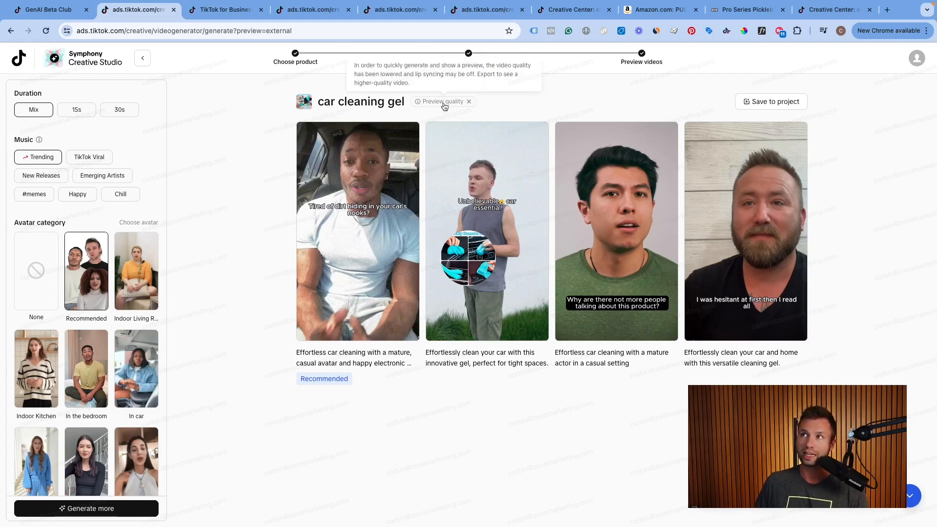
Preview the first avatar video and generate four more ads with in-car avatars
{"action": "left_click", "coordinate": [417, 100]}
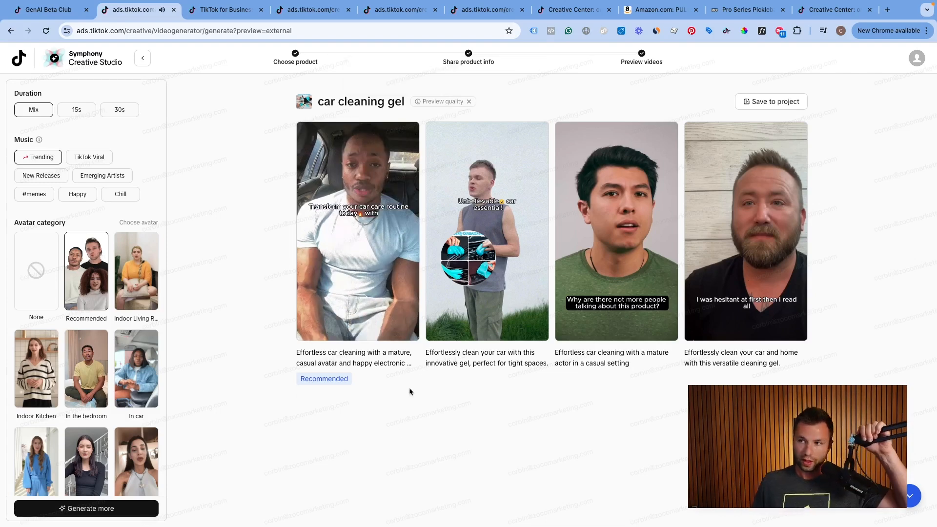
{"action": "mouse_move", "coordinate": [383, 403]}
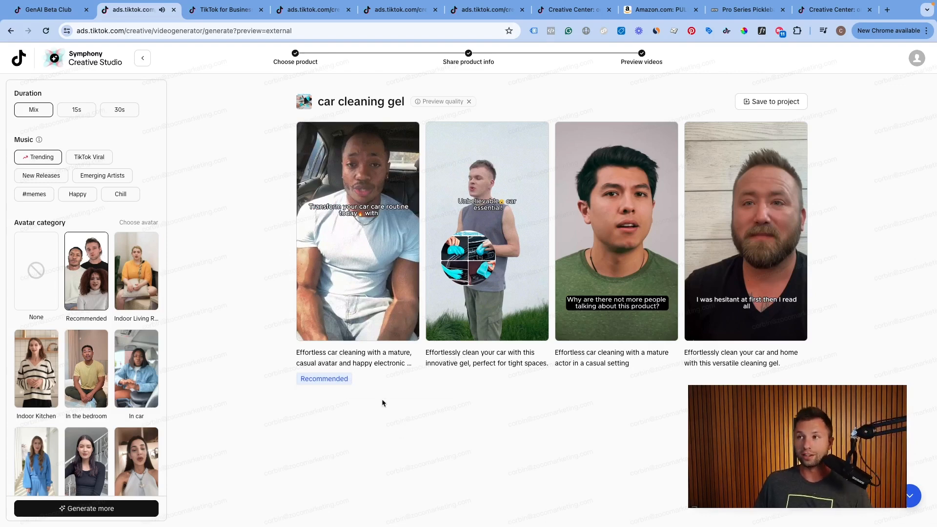
{"action": "mouse_move", "coordinate": [298, 473]}
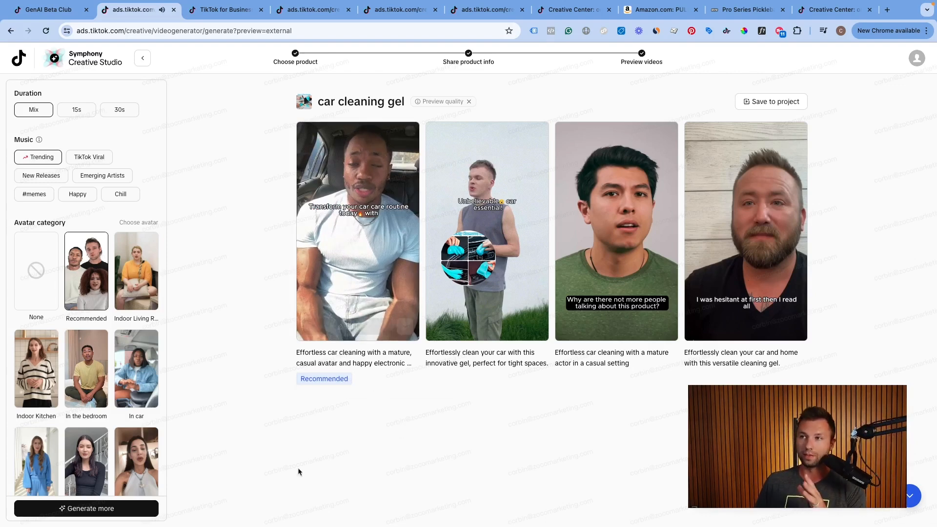
{"action": "mouse_move", "coordinate": [417, 246]}
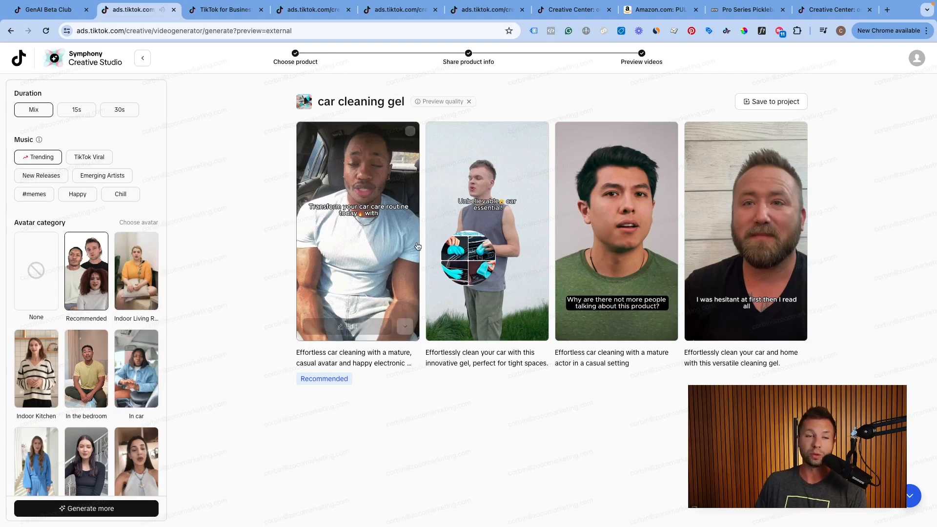
{"action": "mouse_move", "coordinate": [257, 442]}
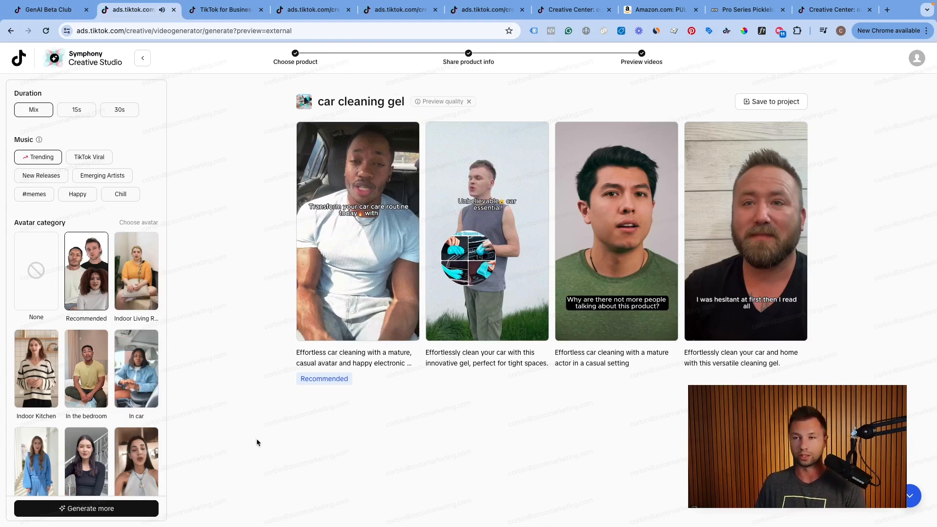
{"action": "mouse_move", "coordinate": [170, 269]}
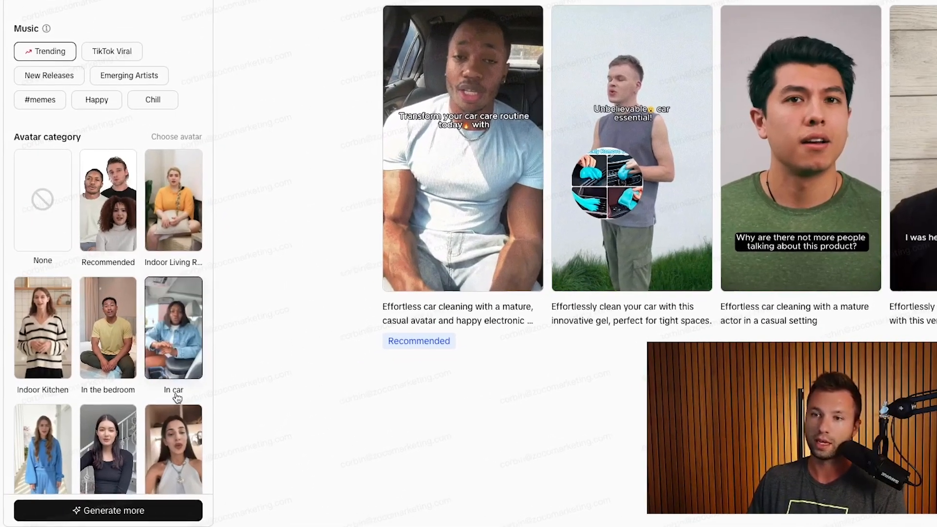
{"action": "scroll", "scroll_direction": "up", "scroll_amount": 3}
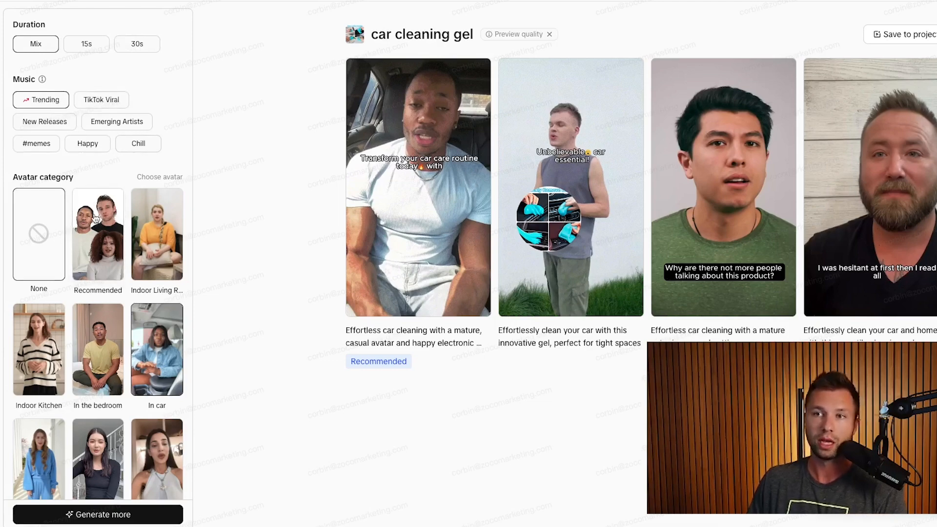
{"action": "scroll", "scroll_direction": "down", "scroll_amount": 3}
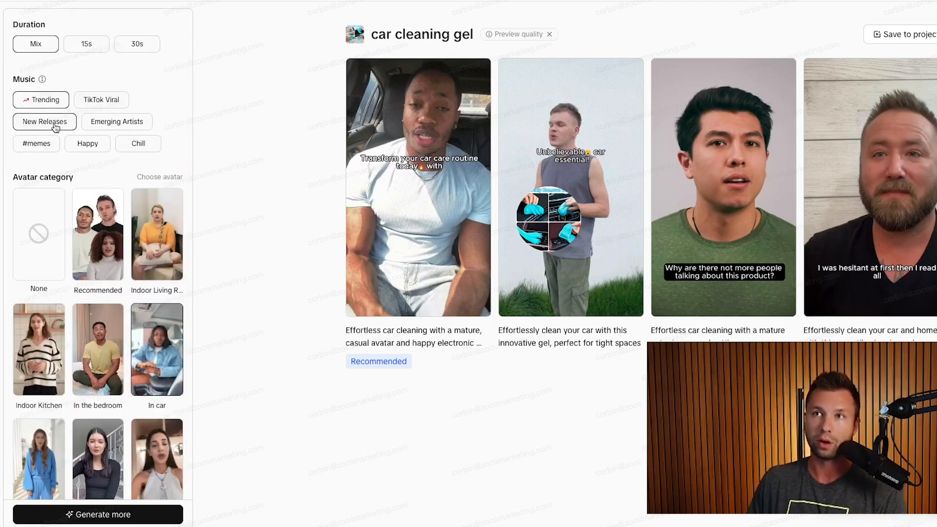
{"action": "scroll", "scroll_direction": "down", "scroll_amount": 3}
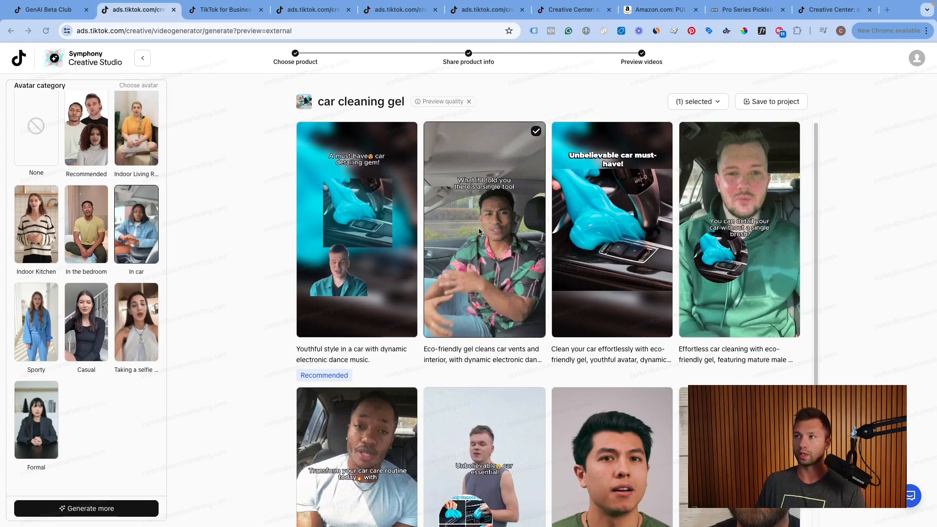
{"action": "mouse_move", "coordinate": [484, 233]}
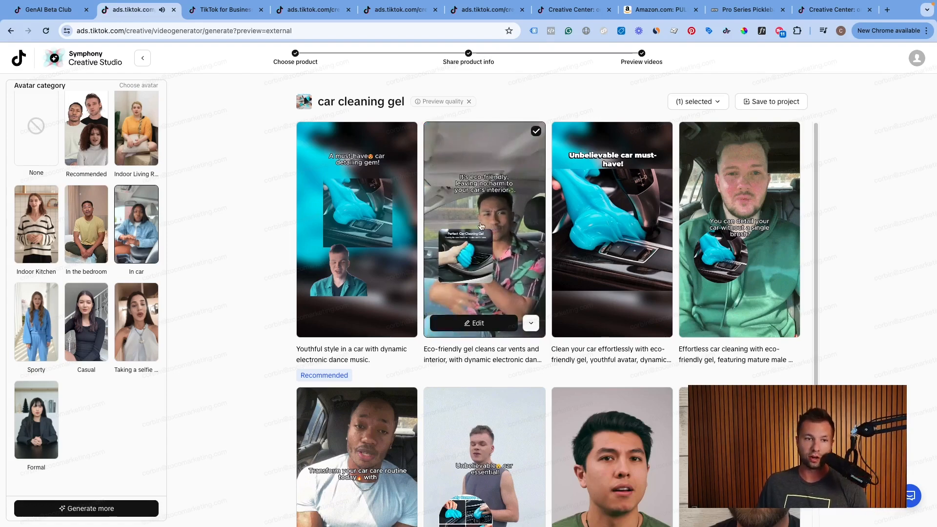
{"action": "mouse_move", "coordinate": [196, 191]}
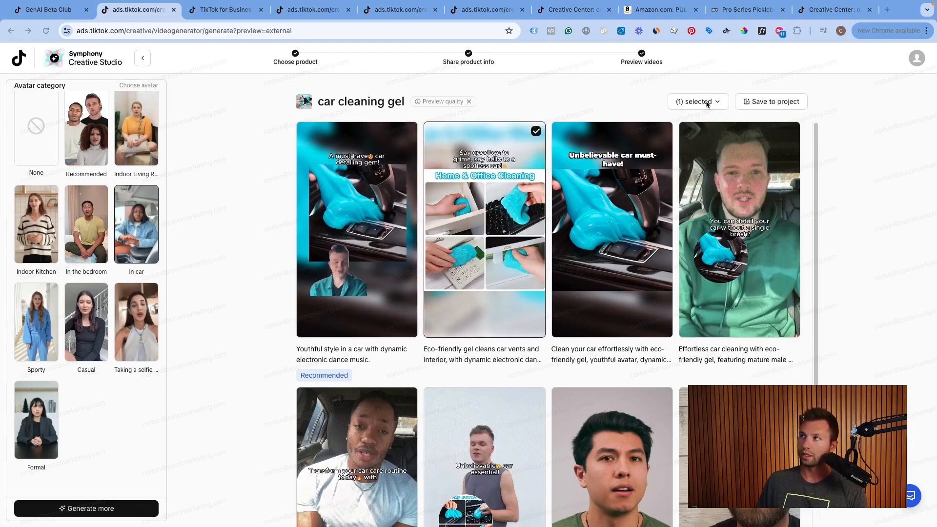
Check the selected video's export preview, then select all eight generated ads
{"action": "left_click", "coordinate": [697, 100]}
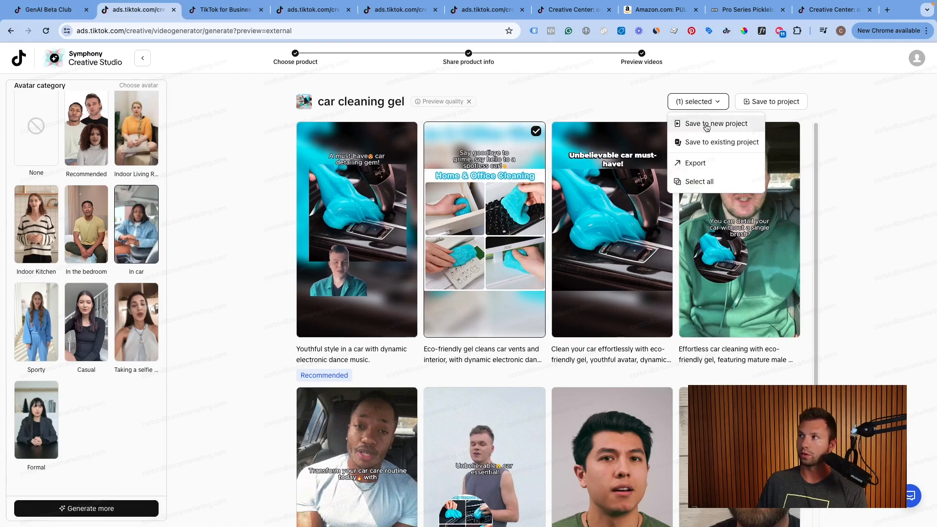
{"action": "left_click", "coordinate": [695, 163]}
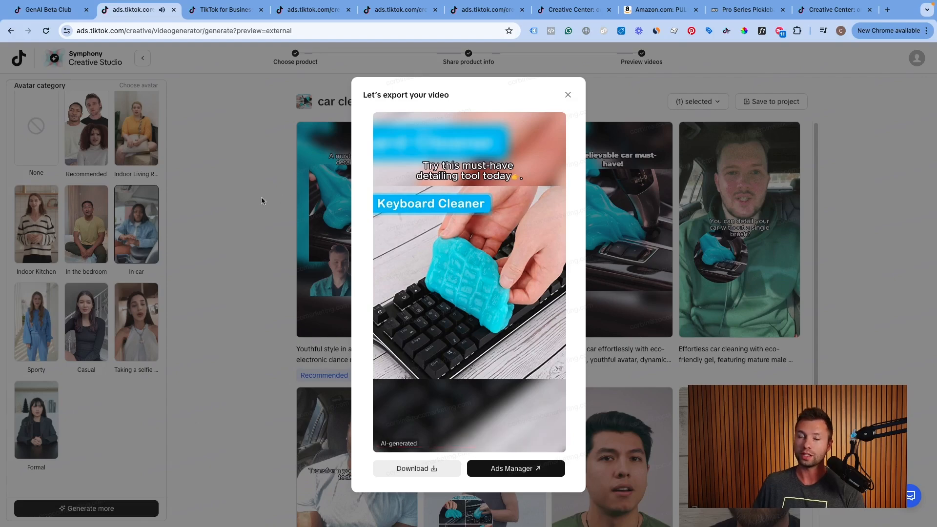
{"action": "left_click", "coordinate": [567, 94]}
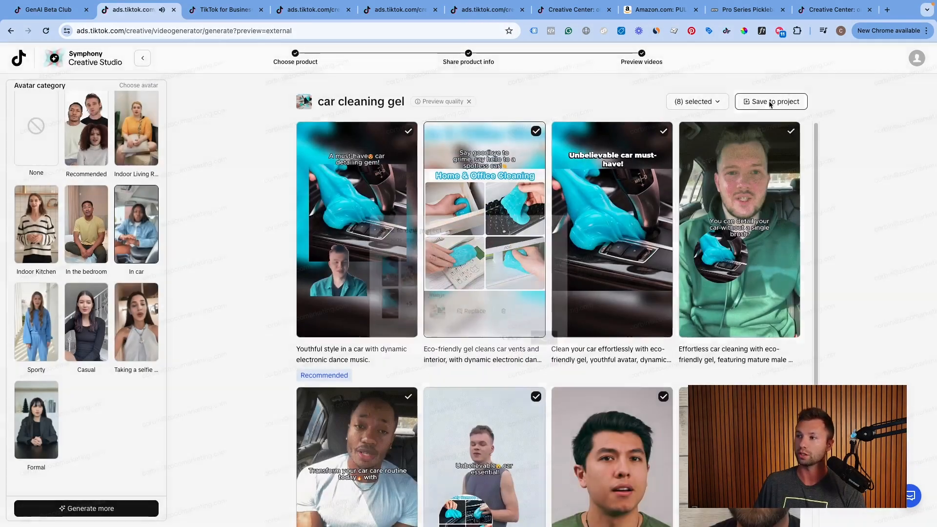
Save the eight selected ads as a new project named 'car gel' and return home
{"action": "left_click", "coordinate": [771, 100]}
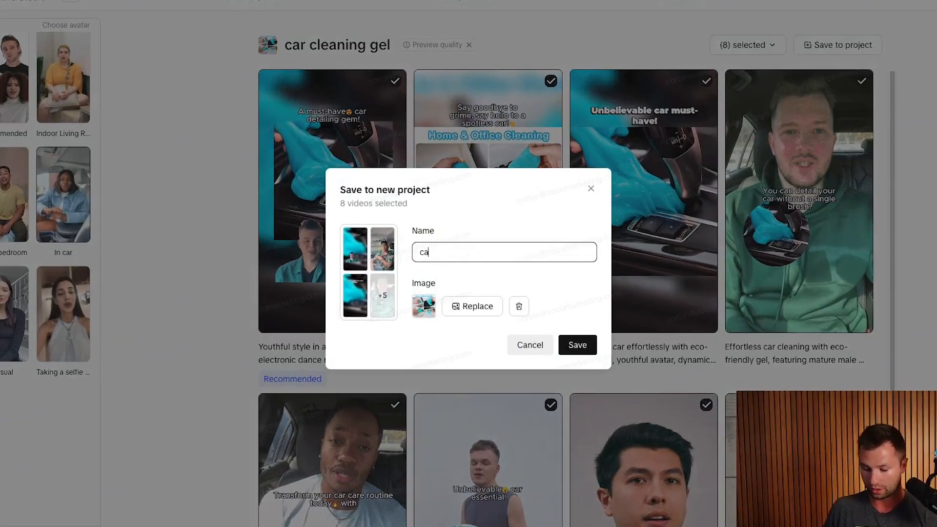
{"action": "type", "text": "r gel"}
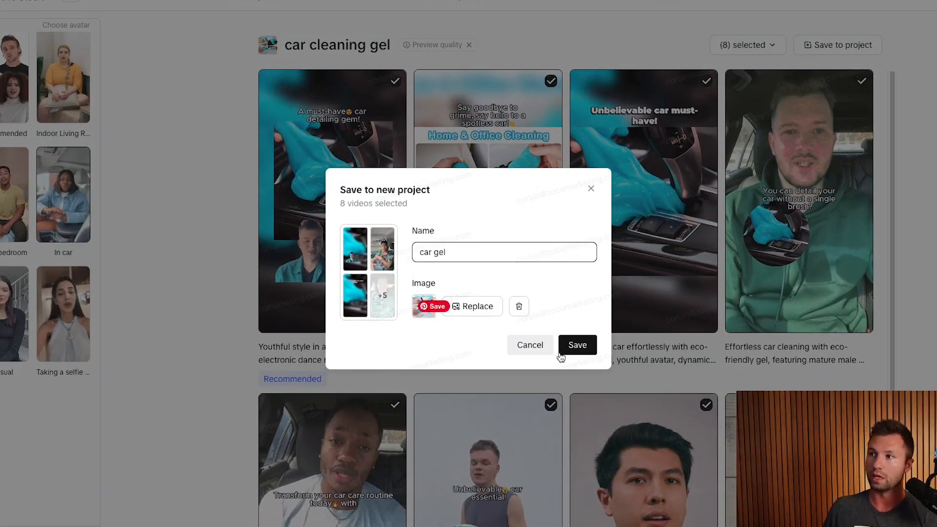
{"action": "left_click", "coordinate": [575, 345]}
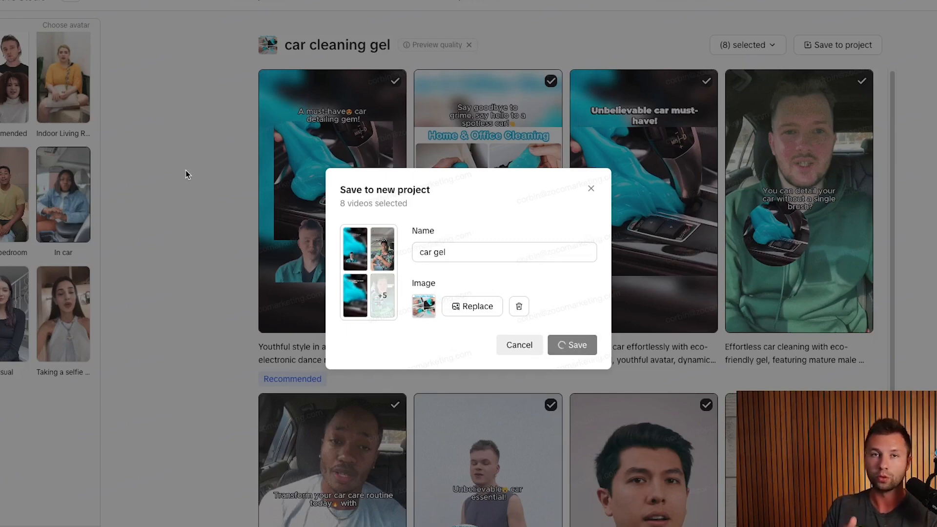
{"action": "left_click", "coordinate": [571, 345]}
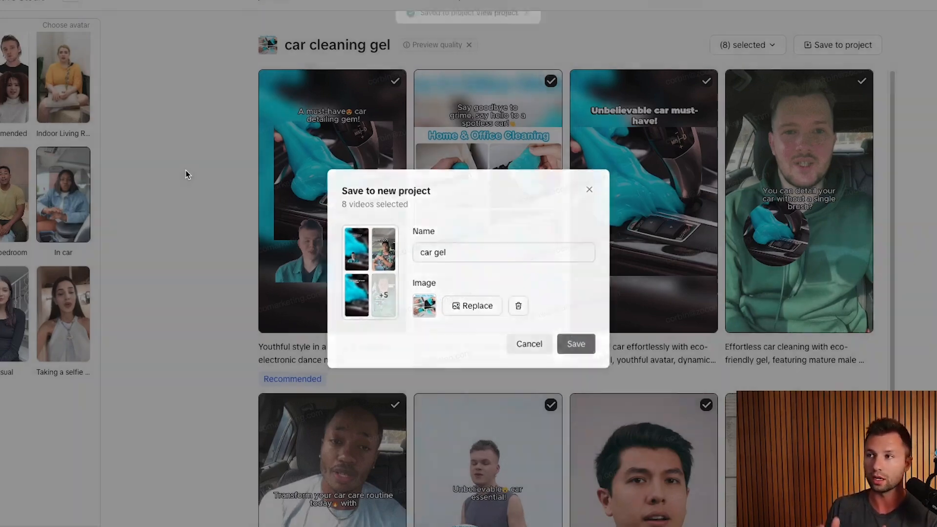
{"action": "left_click", "coordinate": [575, 343]}
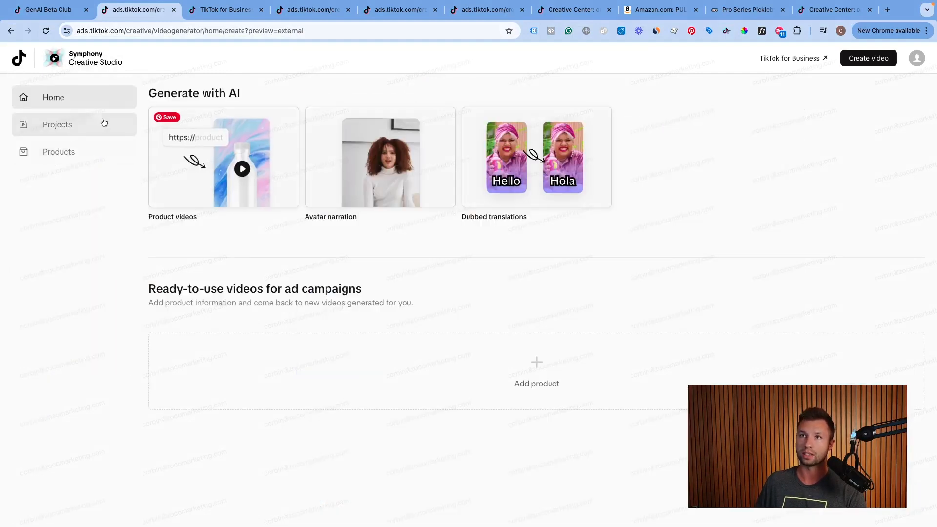
{"action": "left_click", "coordinate": [58, 123]}
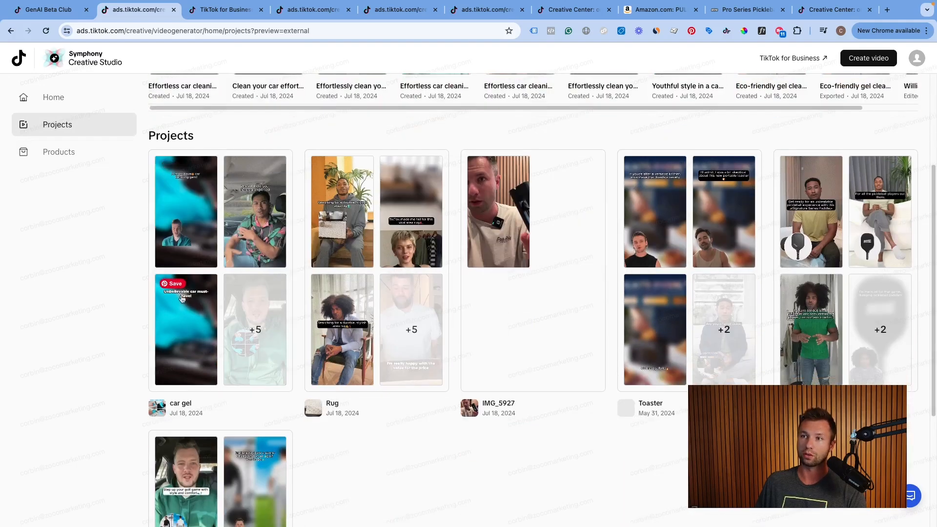
{"action": "left_click", "coordinate": [53, 96]}
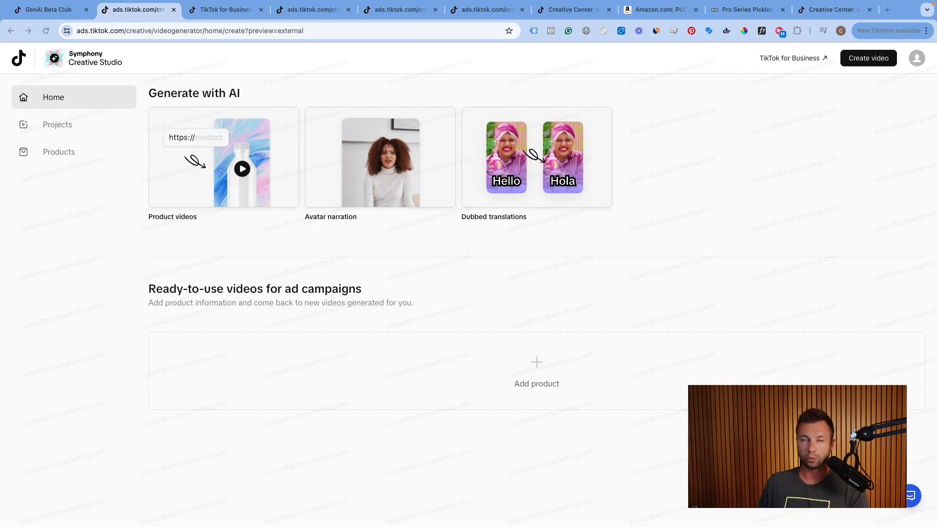
{"action": "mouse_move", "coordinate": [352, 261]}
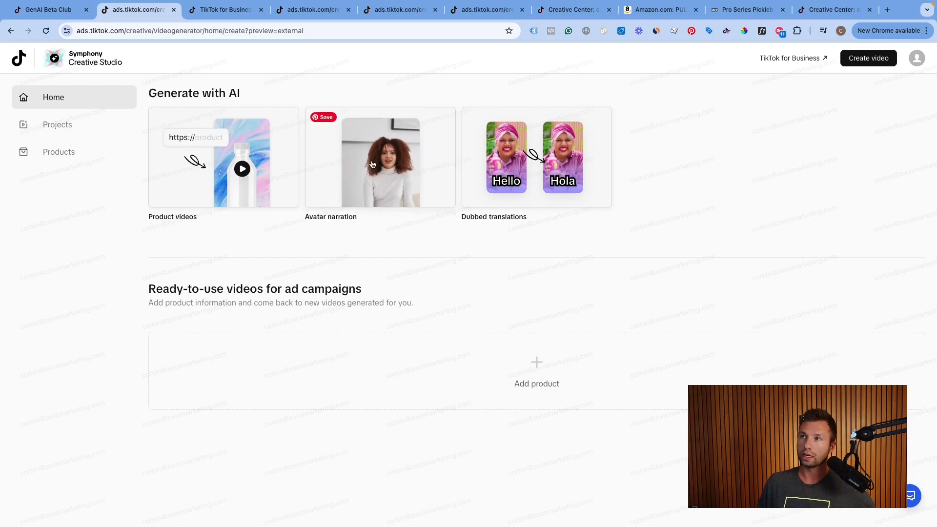
Start an avatar narration video, filter the gallery to Casual clothing, and browse kitchen avatars
{"action": "left_click", "coordinate": [380, 157]}
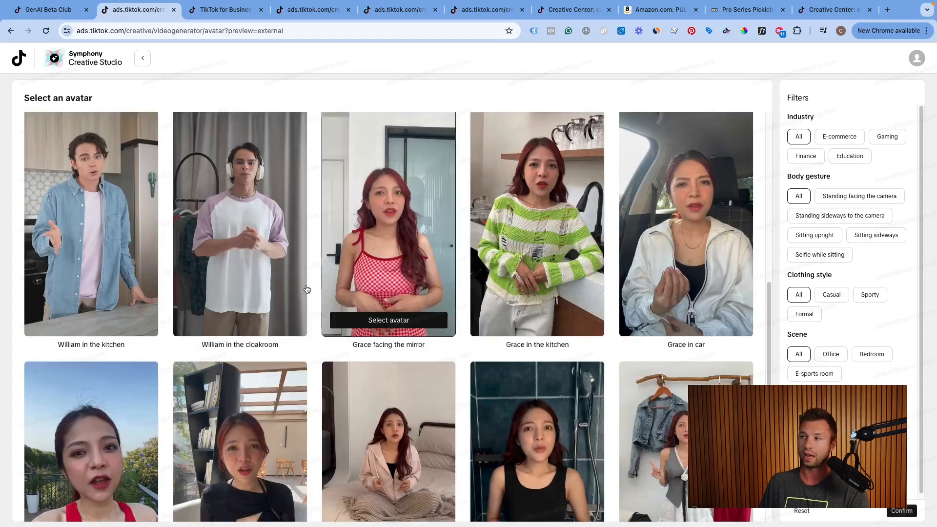
{"action": "scroll", "scroll_direction": "down", "scroll_amount": 3}
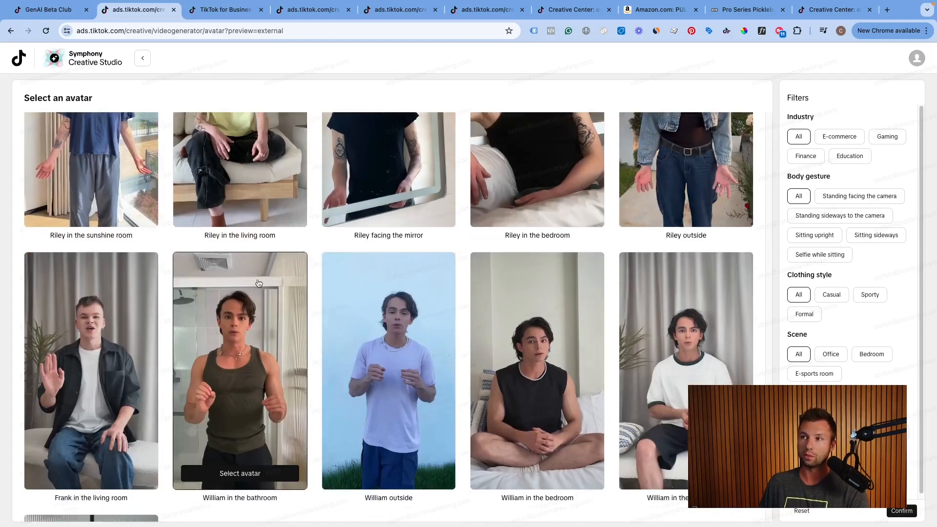
{"action": "scroll", "scroll_direction": "down", "scroll_amount": 3}
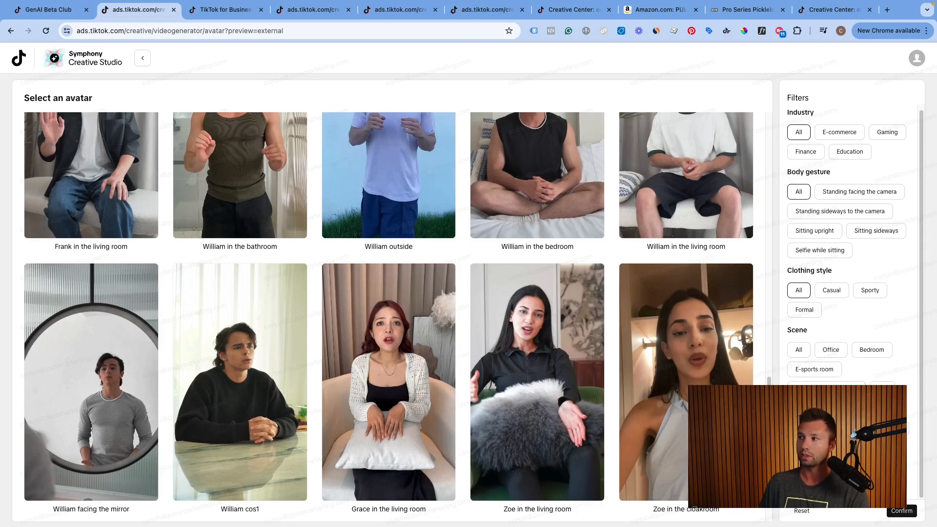
{"action": "left_click", "coordinate": [830, 290]}
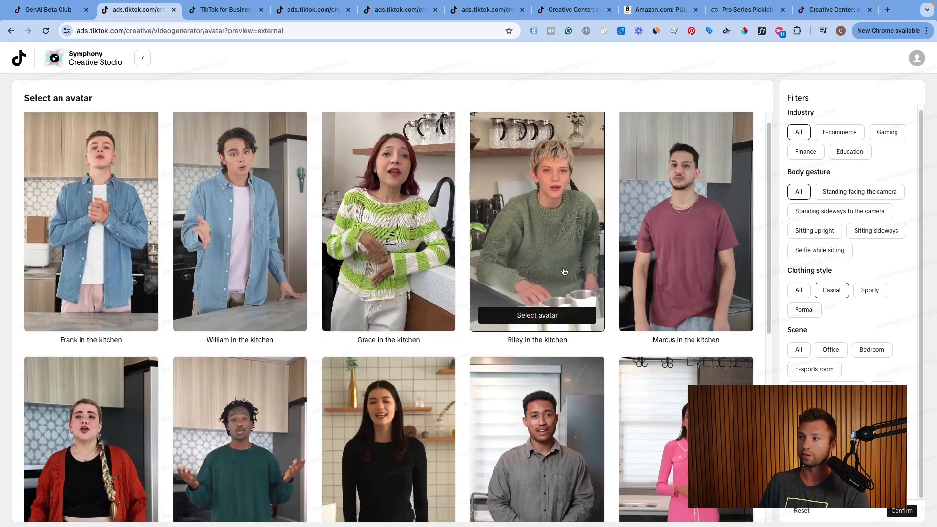
{"action": "scroll", "scroll_direction": "down", "scroll_amount": 3}
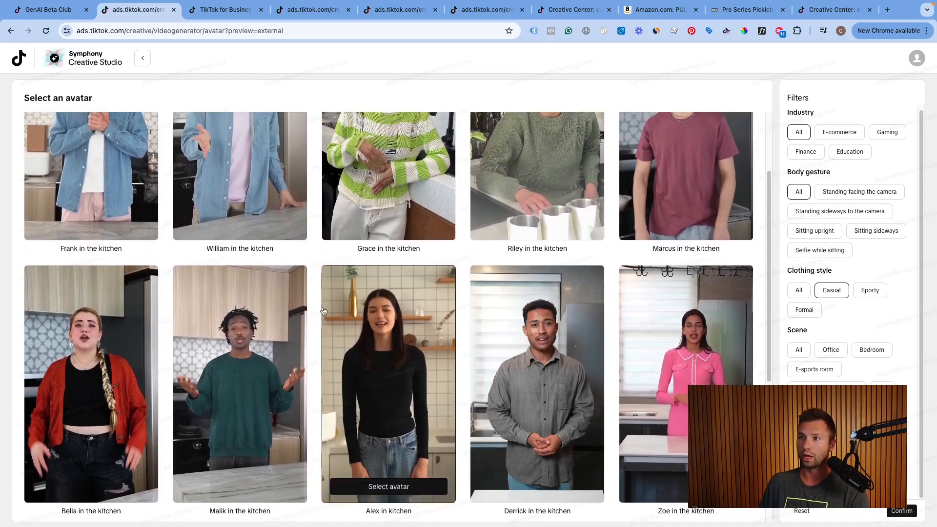
{"action": "scroll", "scroll_direction": "down", "scroll_amount": 3}
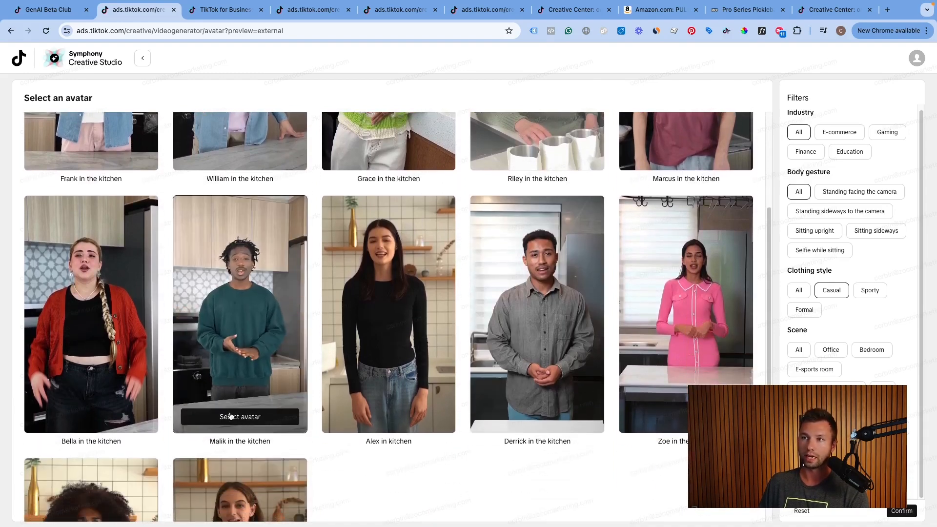
Choose Malik in the kitchen as the avatar, opening the video editor
{"action": "left_click", "coordinate": [239, 416]}
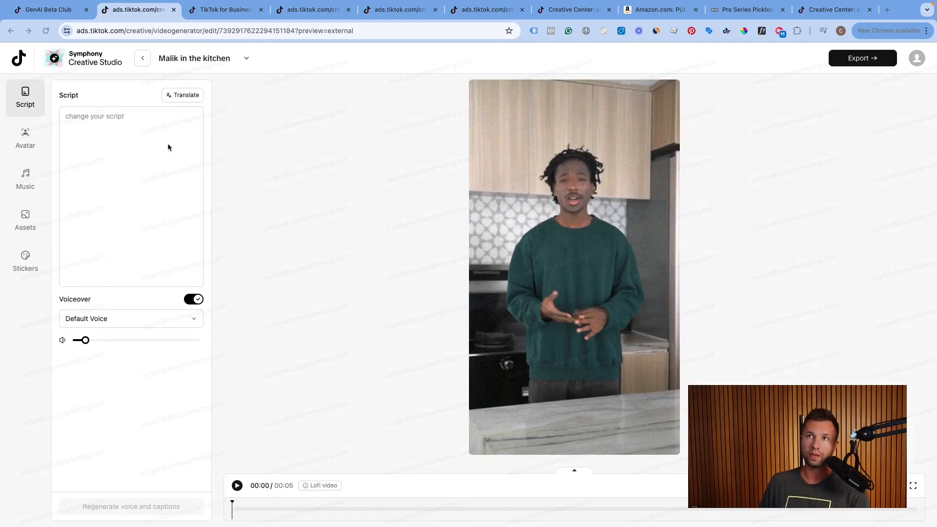
{"action": "mouse_move", "coordinate": [95, 121]}
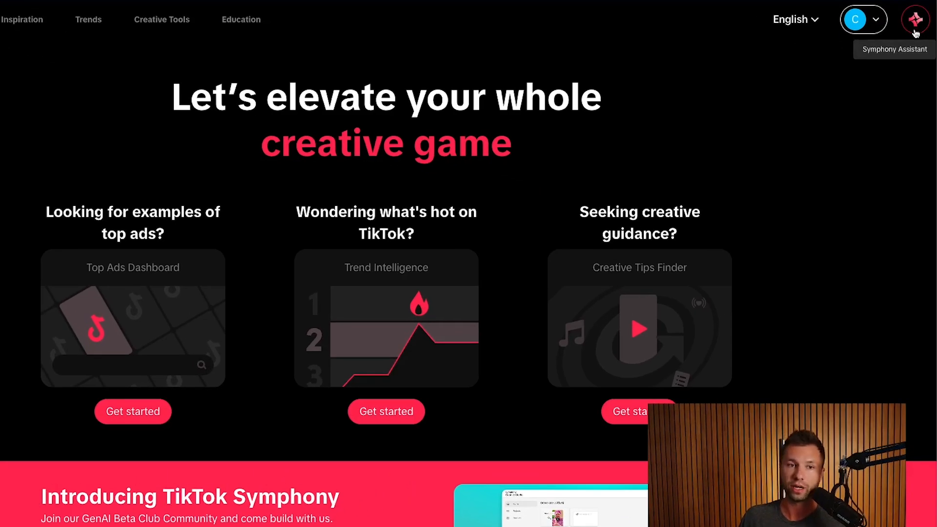
Read Symphony Assistant's winter sweater ad script with its hook and scene lines
{"action": "left_click", "coordinate": [915, 20]}
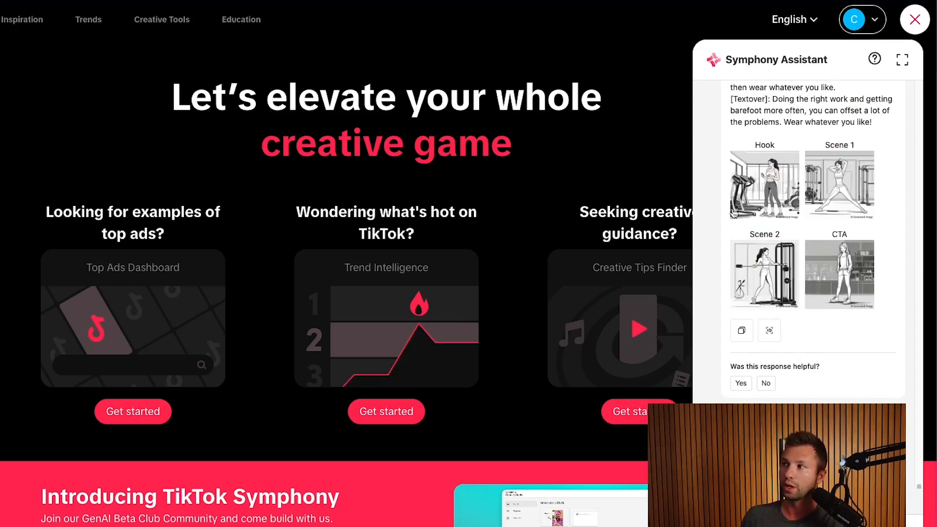
{"action": "mouse_move", "coordinate": [829, 185]}
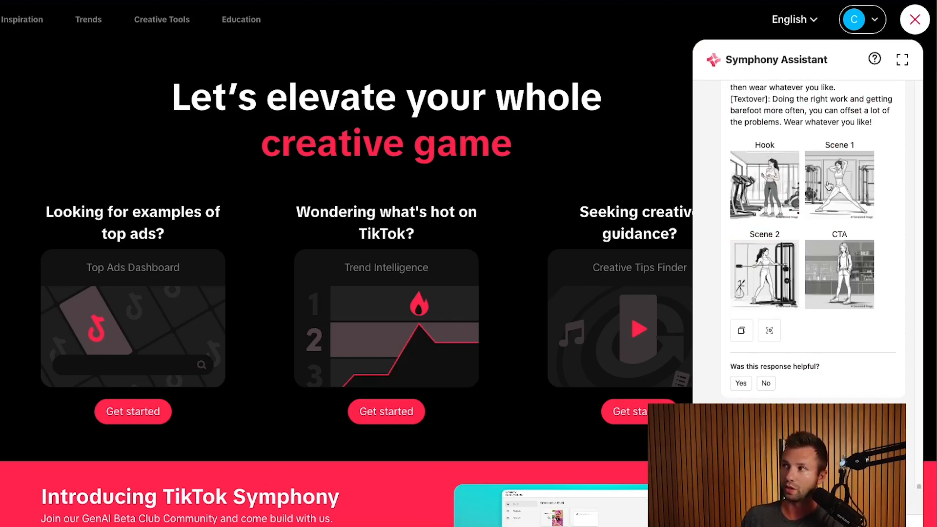
{"action": "scroll", "scroll_direction": "up", "scroll_amount": 3}
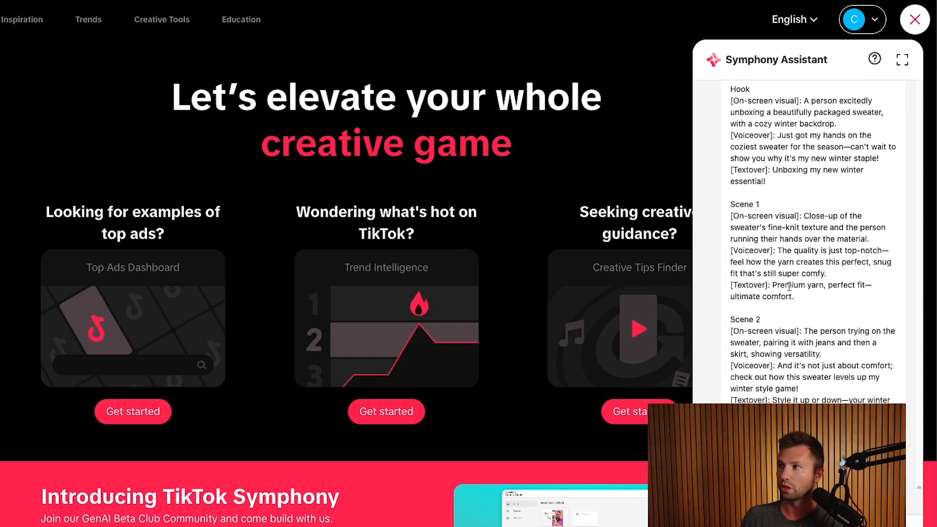
{"action": "scroll", "scroll_direction": "up", "scroll_amount": 3}
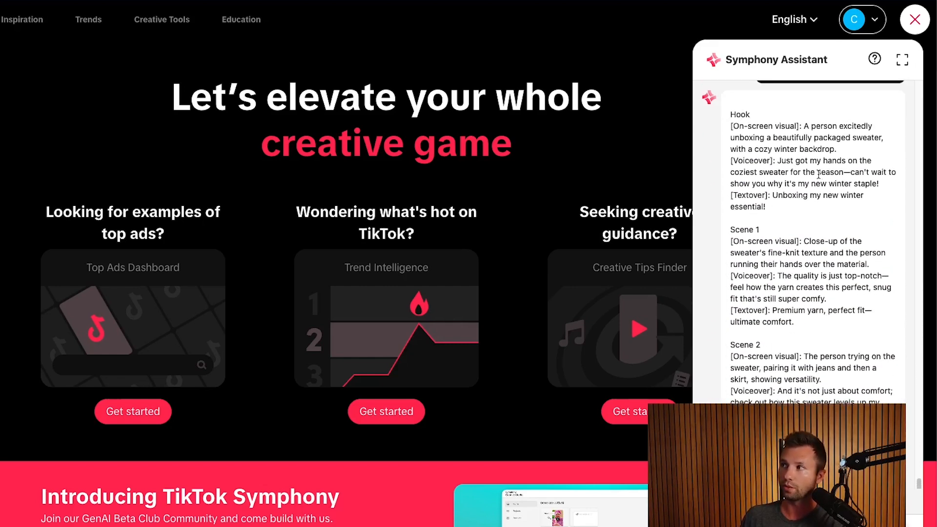
{"action": "scroll", "scroll_direction": "down", "scroll_amount": 3}
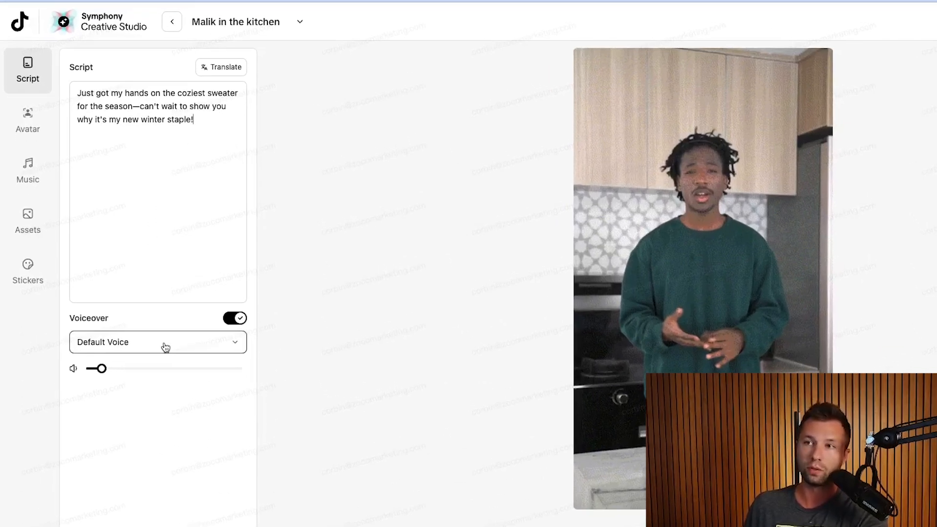
Browse the narration voice list, scanning voices like Kevin, Charlie and Sally Ford
{"action": "left_click", "coordinate": [158, 341]}
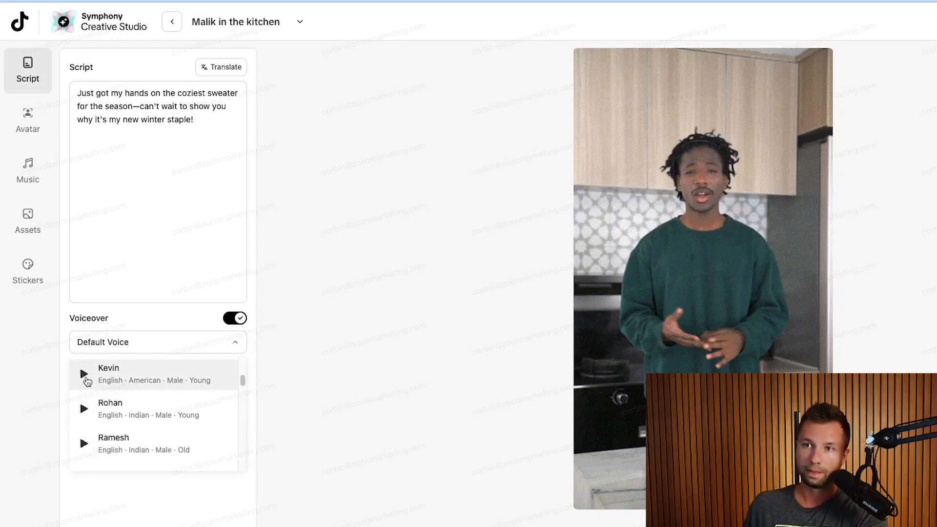
{"action": "scroll", "scroll_direction": "up", "scroll_amount": 3}
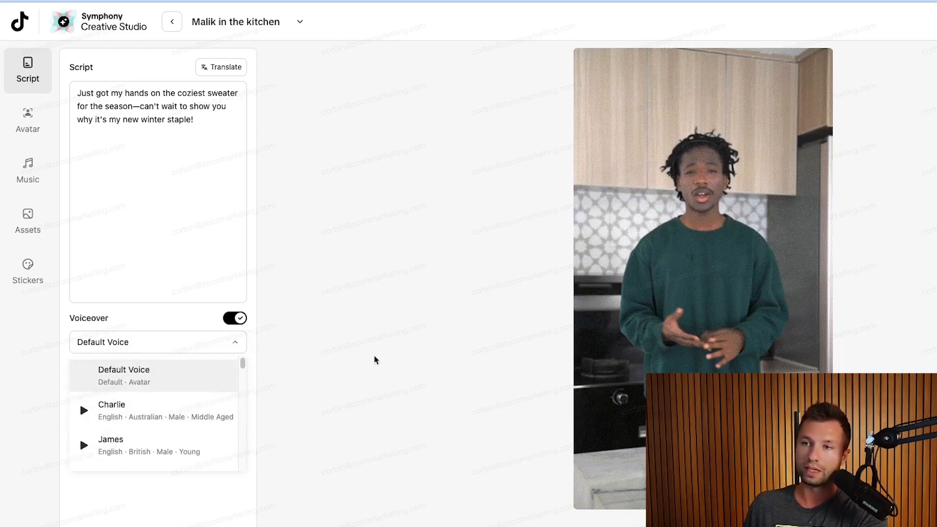
{"action": "scroll", "scroll_direction": "down", "scroll_amount": 3}
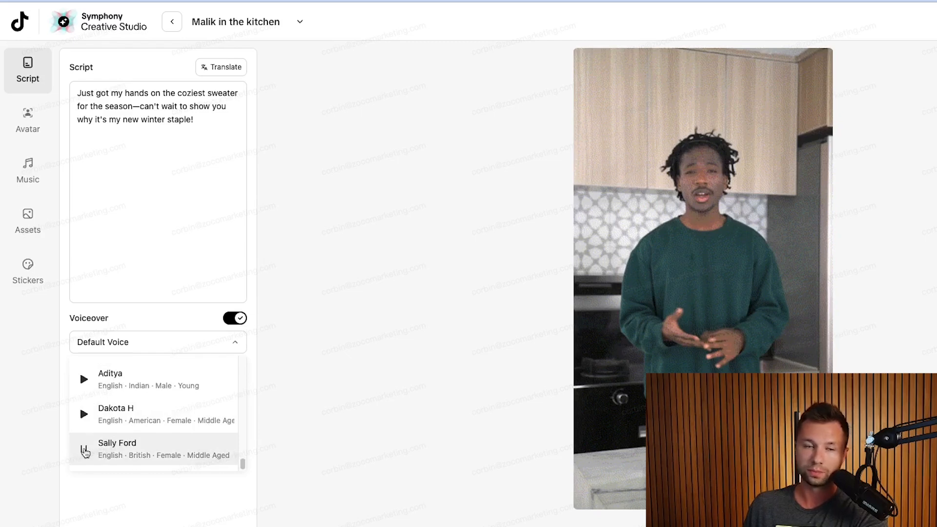
{"action": "mouse_move", "coordinate": [27, 119]}
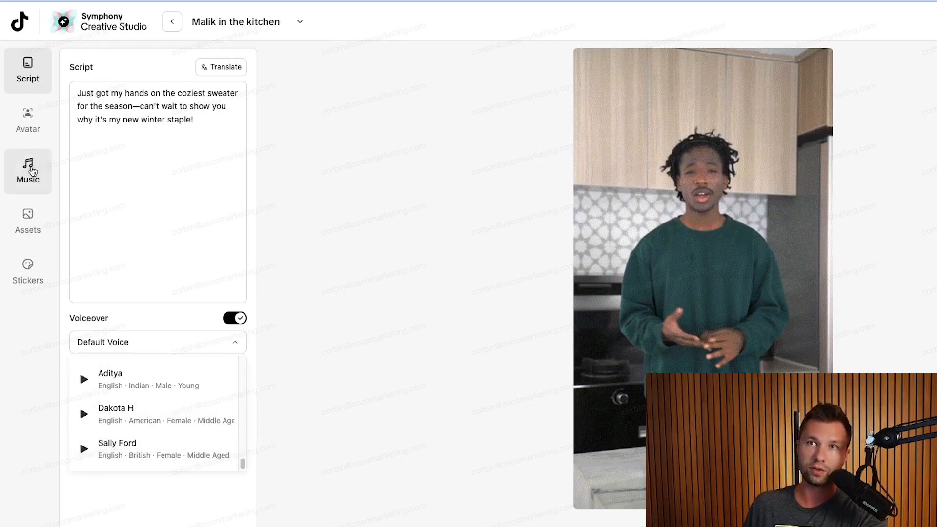
Review the uploaded paddle images in Assets, browse the Stickers collection, then head back to export
{"action": "left_click", "coordinate": [27, 219]}
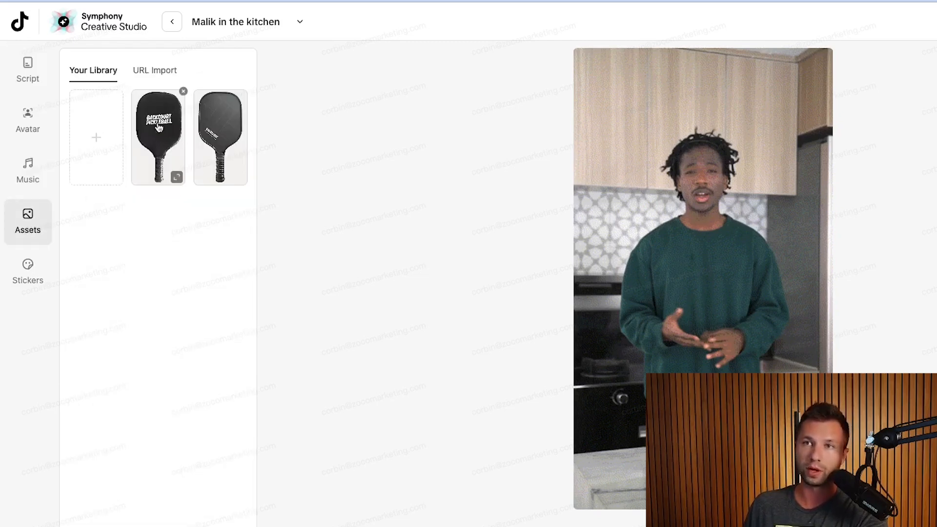
{"action": "left_click", "coordinate": [28, 273]}
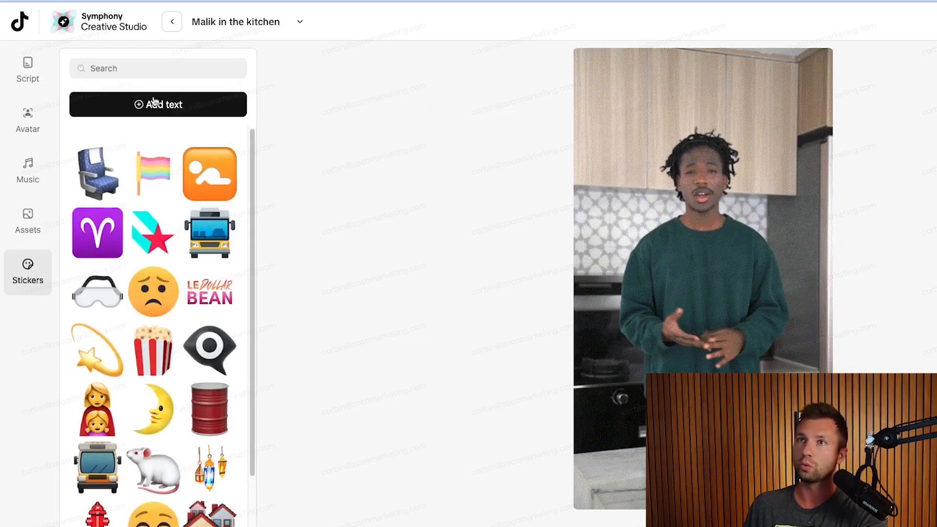
{"action": "left_click", "coordinate": [27, 70]}
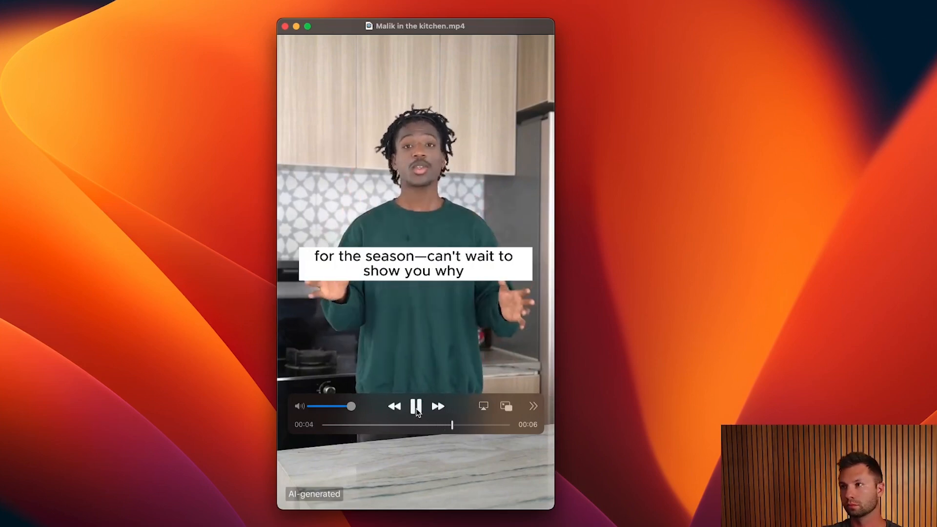
Pause playback of the exported Malik in the kitchen.mp4 in QuickTime Player
{"action": "left_click", "coordinate": [416, 406]}
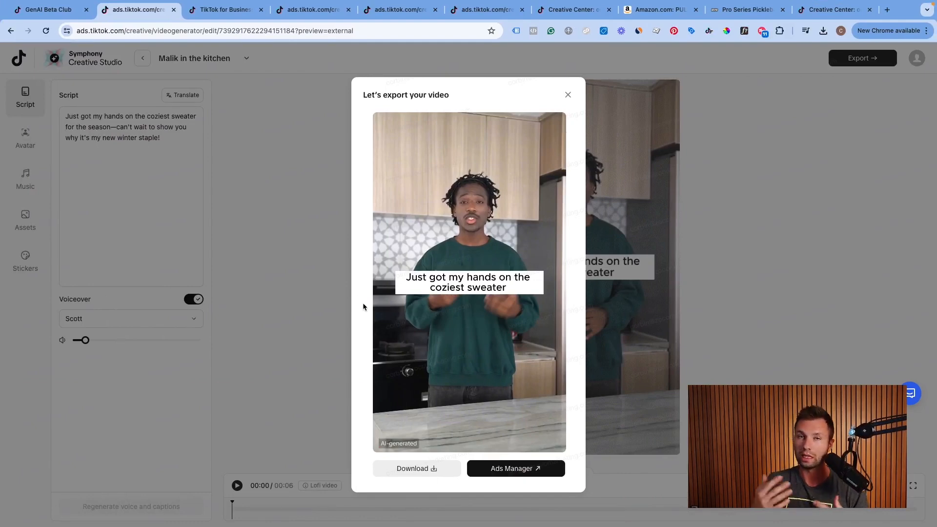
{"action": "mouse_move", "coordinate": [323, 265]}
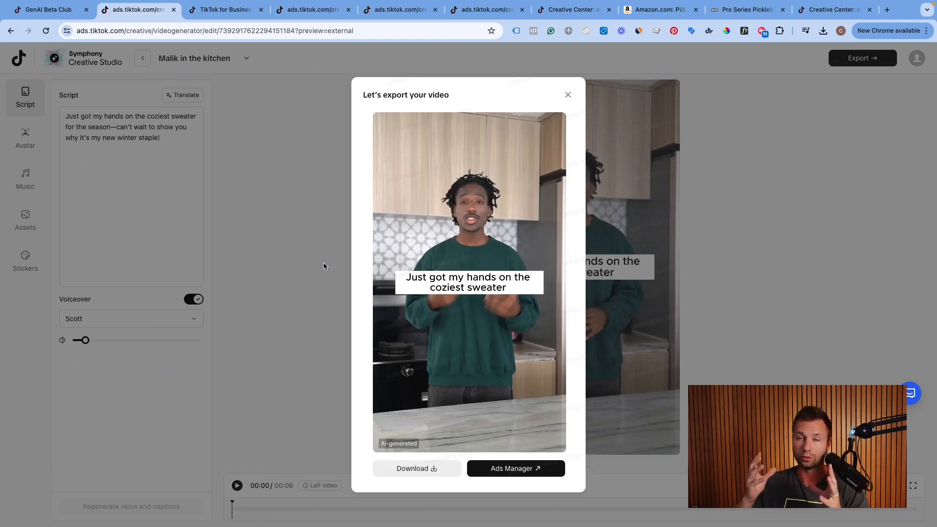
{"action": "mouse_move", "coordinate": [354, 241]}
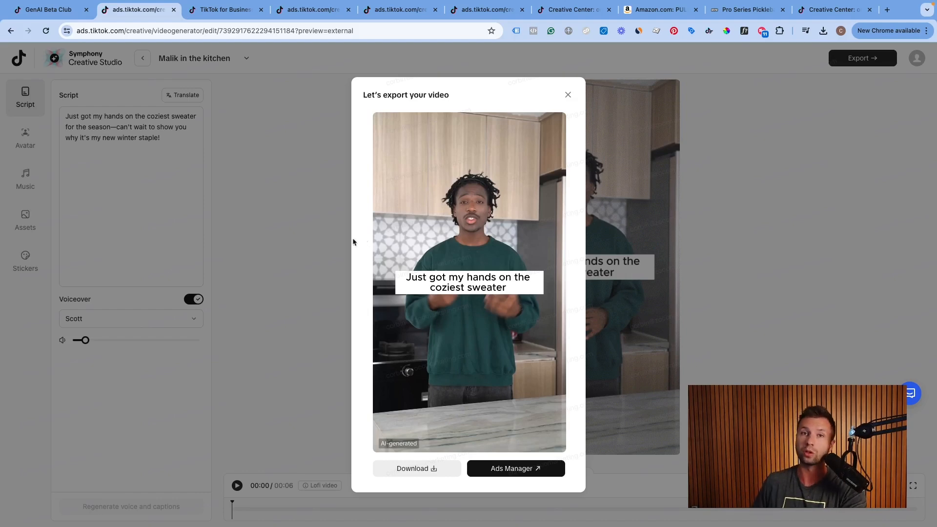
{"action": "mouse_move", "coordinate": [308, 254]}
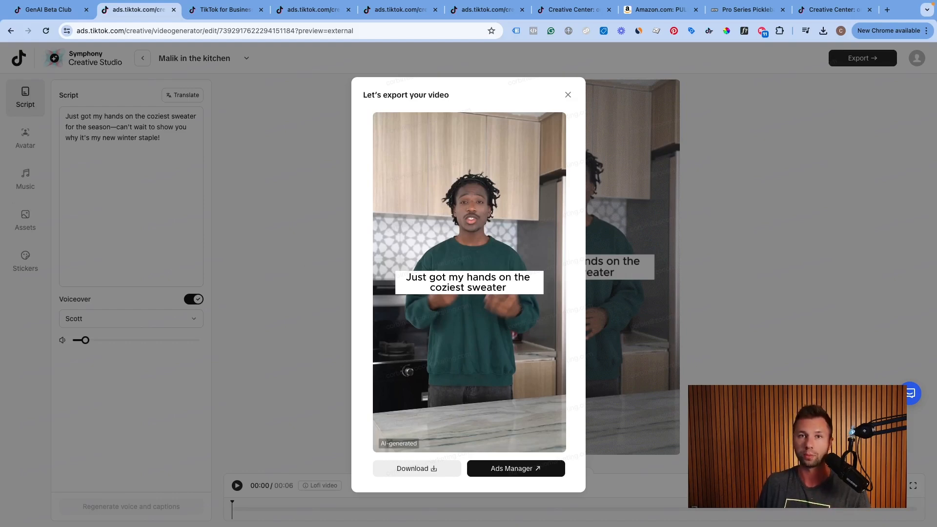
Leave the export preview and return to the Creative Studio home page
{"action": "left_click", "coordinate": [565, 95]}
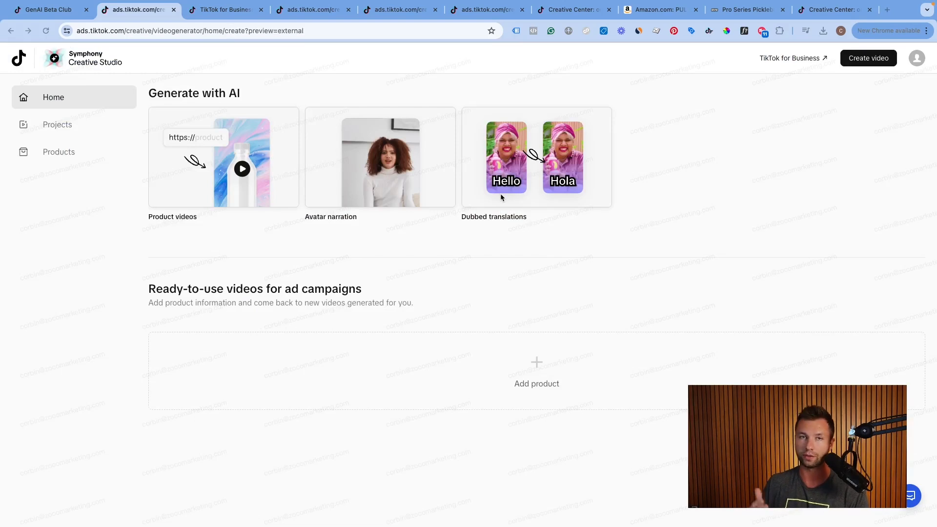
Start a dubbed translation video and upload Malik in the kitchen.mp4 from Downloads
{"action": "left_click", "coordinate": [536, 158]}
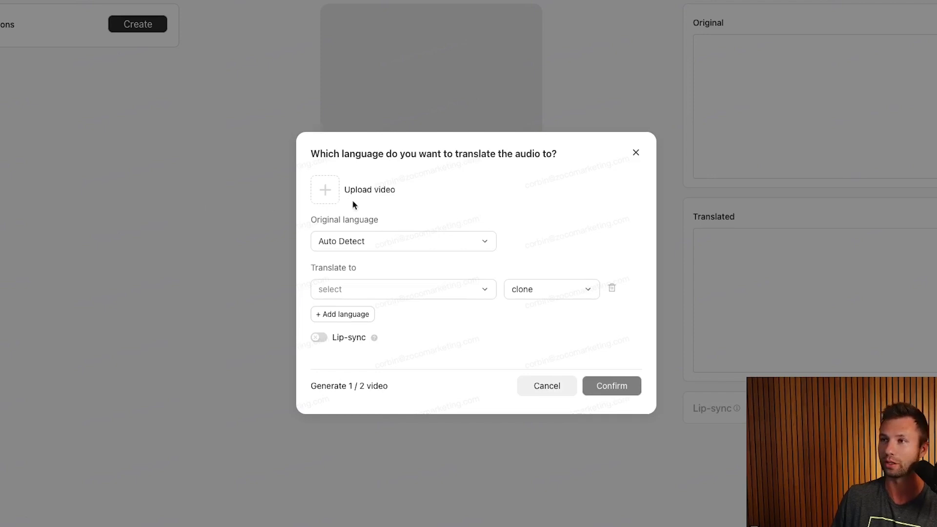
{"action": "mouse_move", "coordinate": [338, 208]}
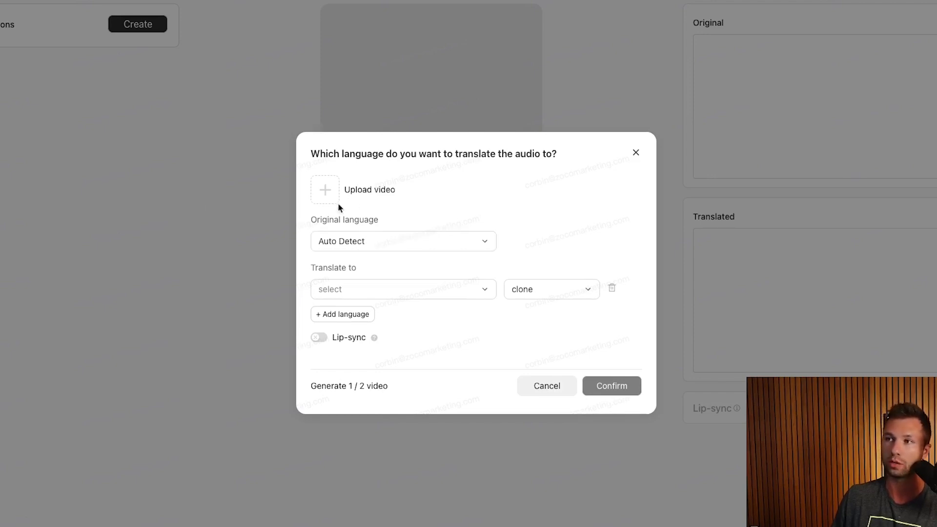
{"action": "mouse_move", "coordinate": [350, 228]}
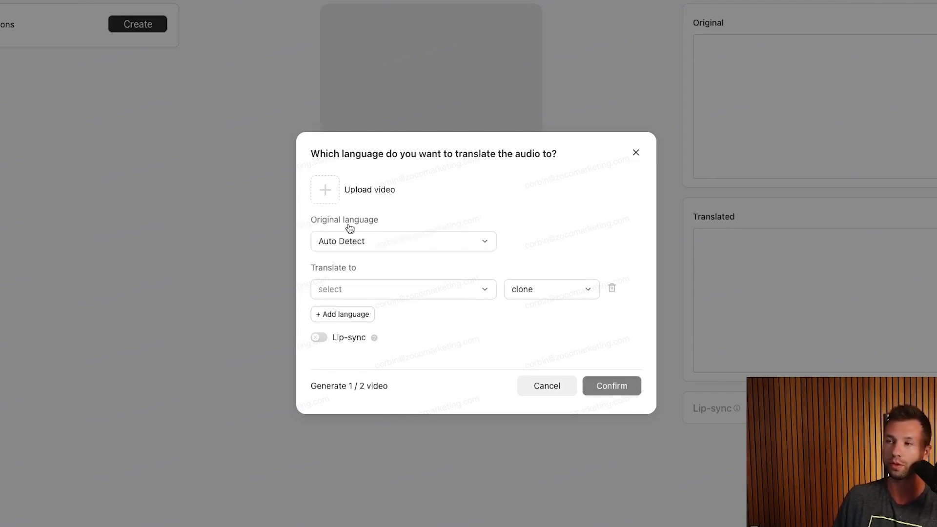
{"action": "left_click", "coordinate": [324, 190]}
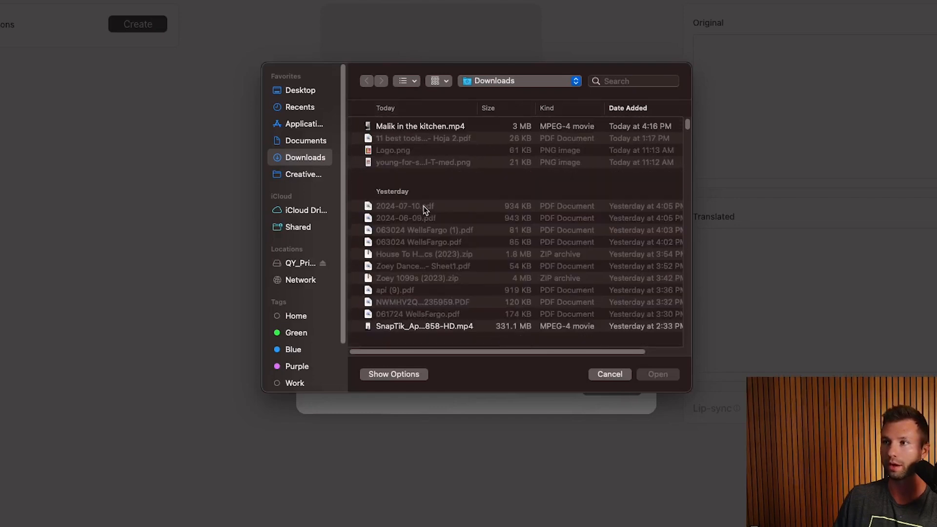
{"action": "left_click", "coordinate": [608, 374]}
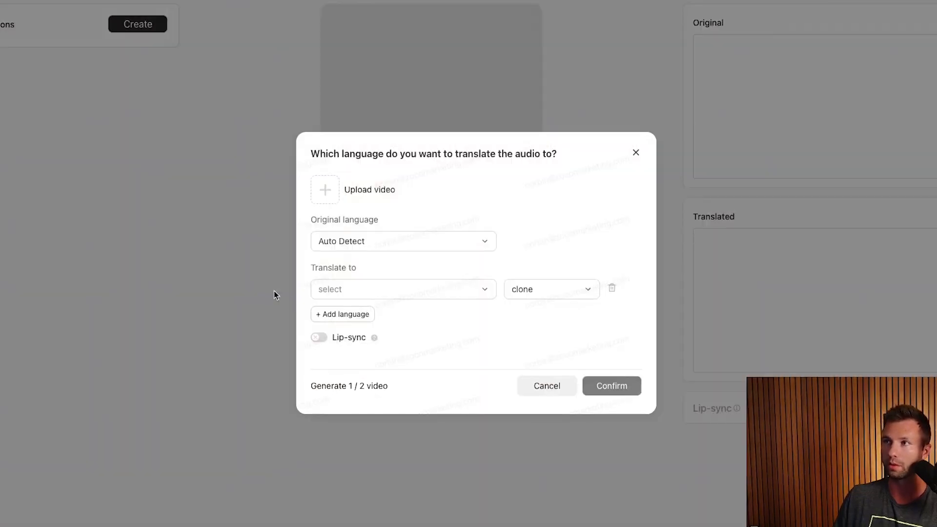
{"action": "left_click", "coordinate": [324, 190]}
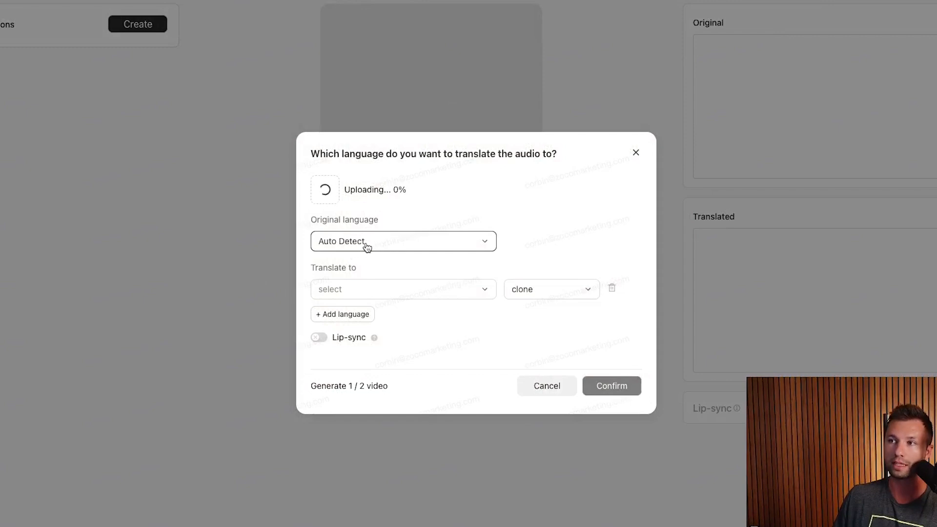
Set Spanish as the target language to translate the video into
{"action": "left_click", "coordinate": [403, 289]}
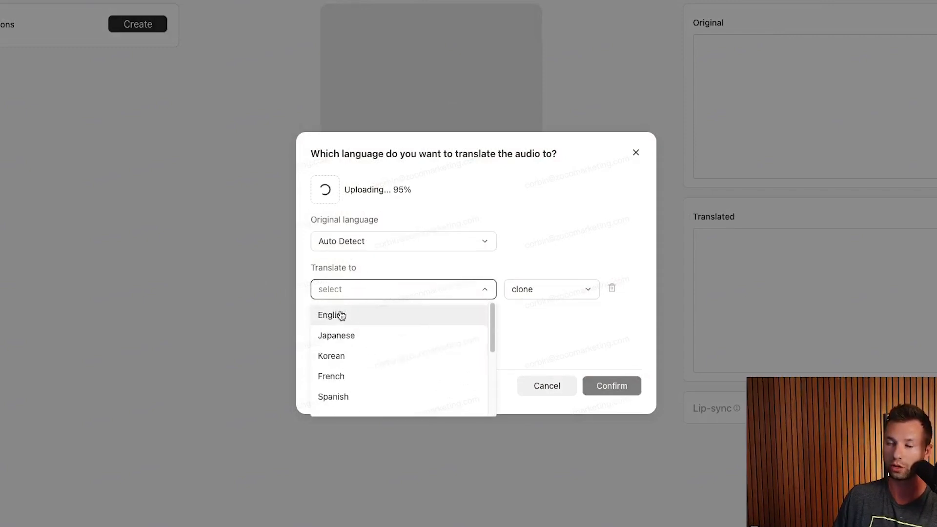
{"action": "scroll", "scroll_direction": "down", "scroll_amount": 3}
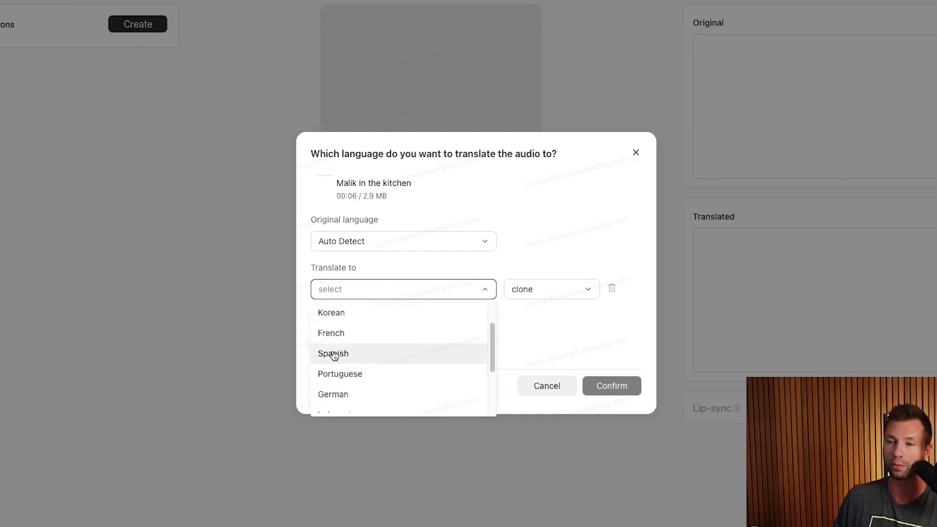
{"action": "left_click", "coordinate": [333, 353]}
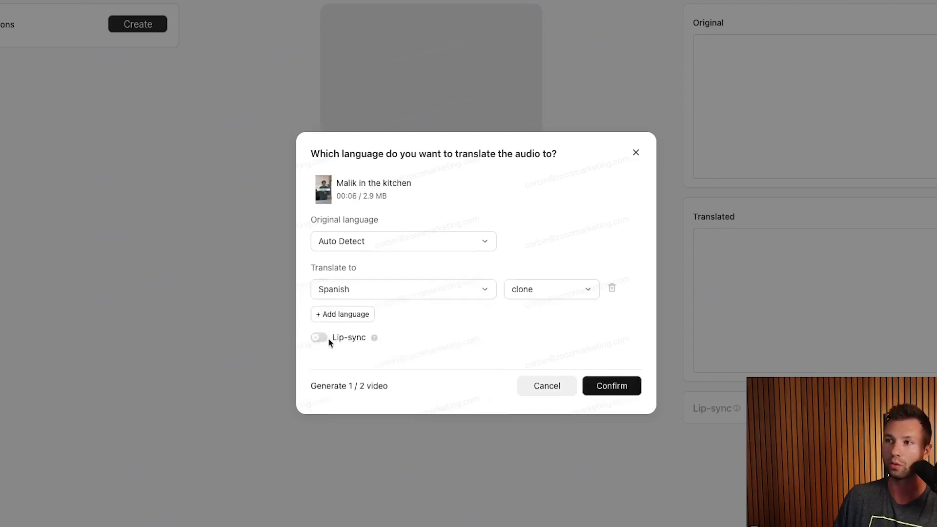
{"action": "mouse_move", "coordinate": [379, 342]}
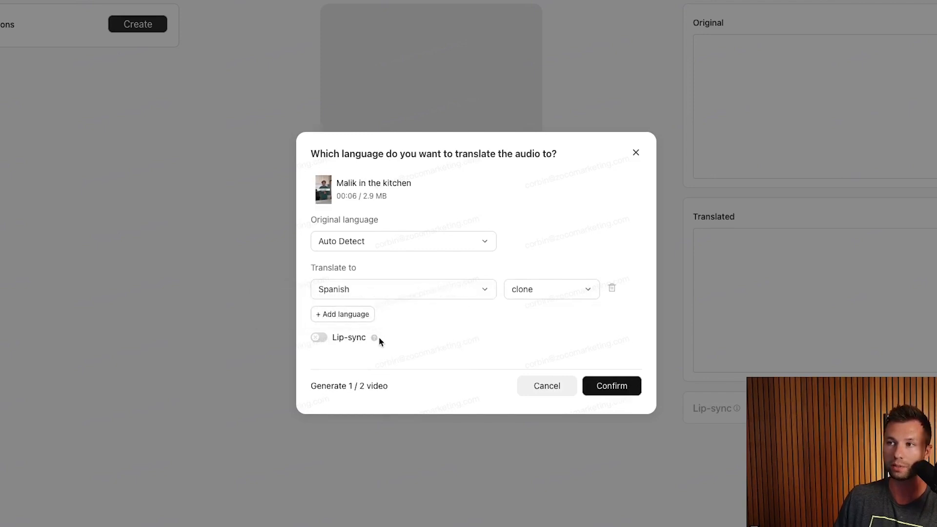
{"action": "mouse_move", "coordinate": [374, 342]}
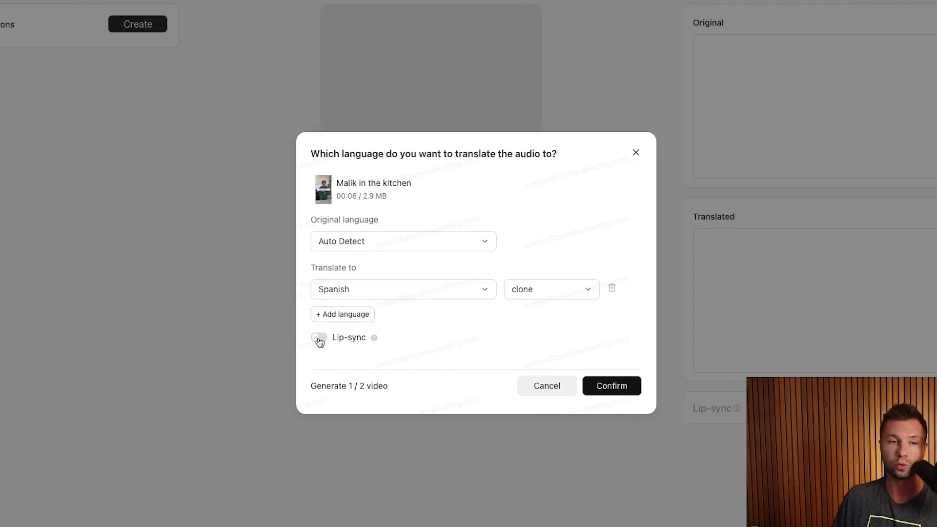
Enable lip-sync and confirm to generate the Spanish-dubbed video
{"action": "left_click", "coordinate": [318, 337]}
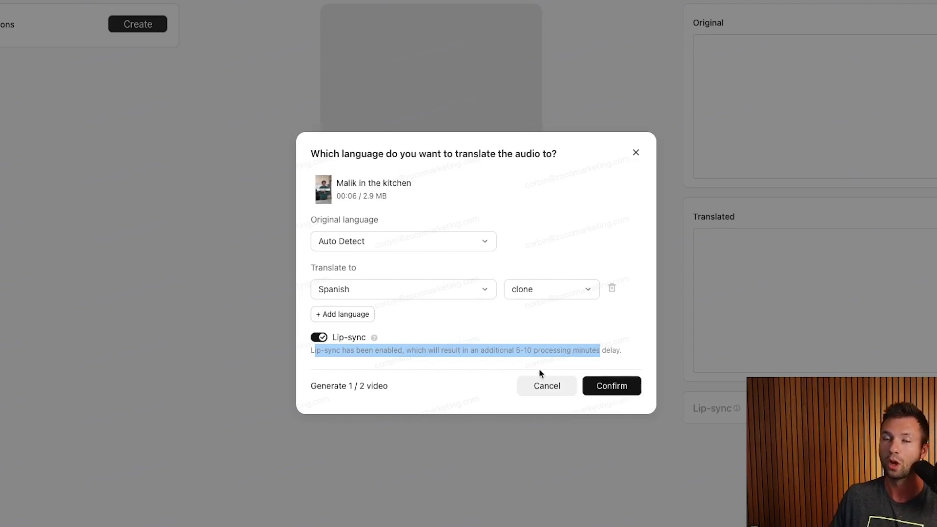
{"action": "mouse_move", "coordinate": [512, 333]}
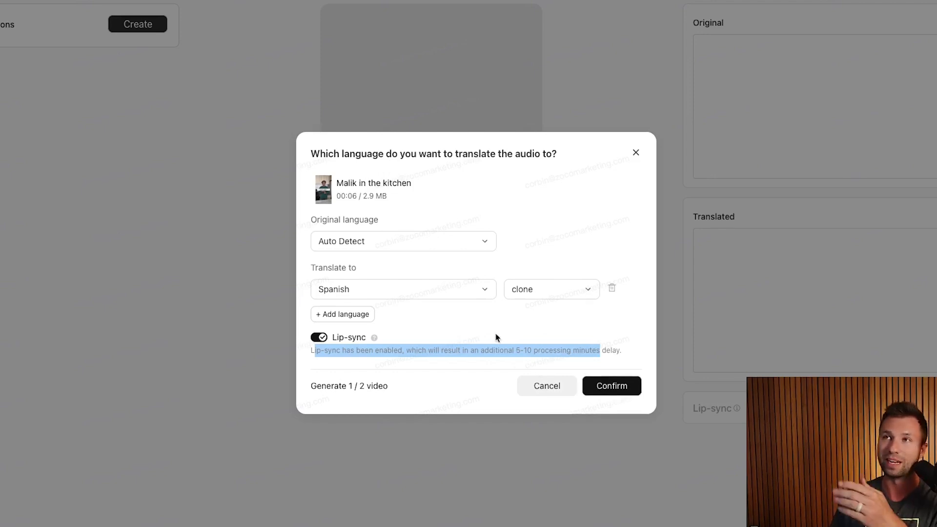
{"action": "mouse_move", "coordinate": [400, 183]}
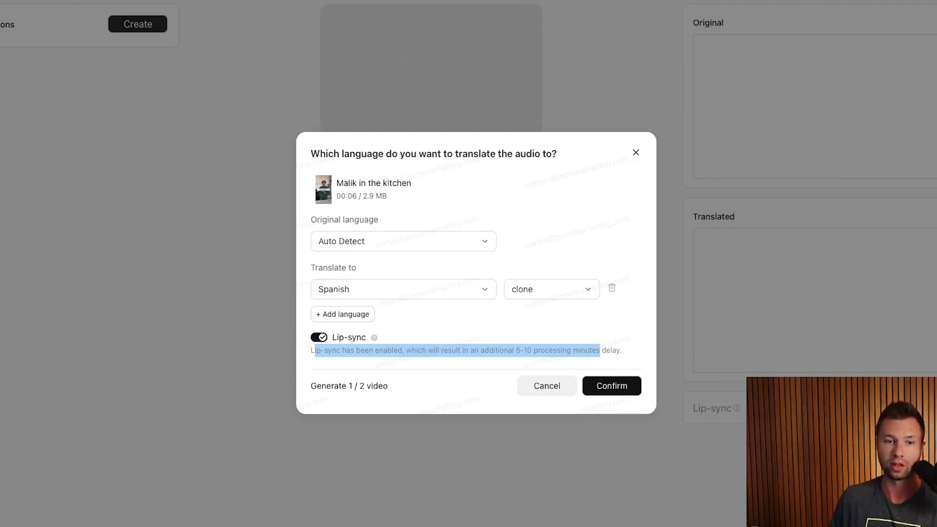
{"action": "left_click", "coordinate": [610, 385]}
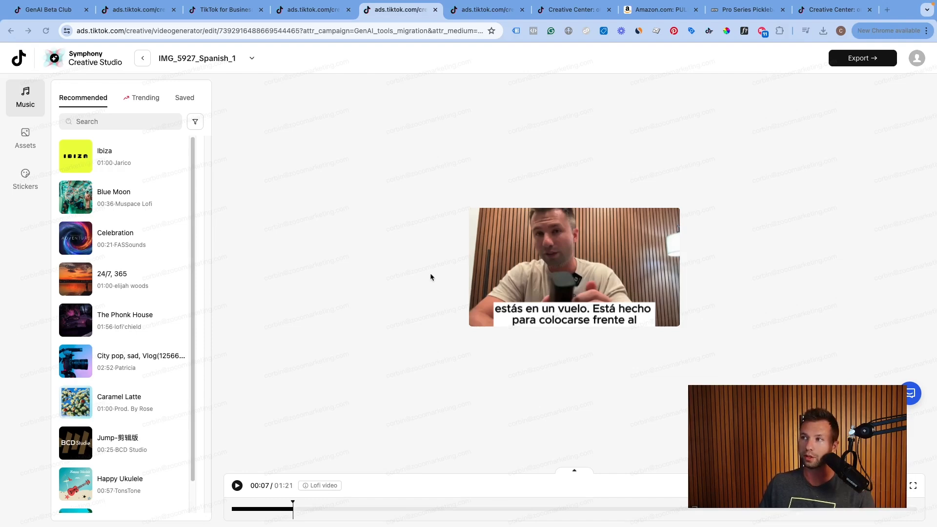
{"action": "mouse_move", "coordinate": [445, 272]}
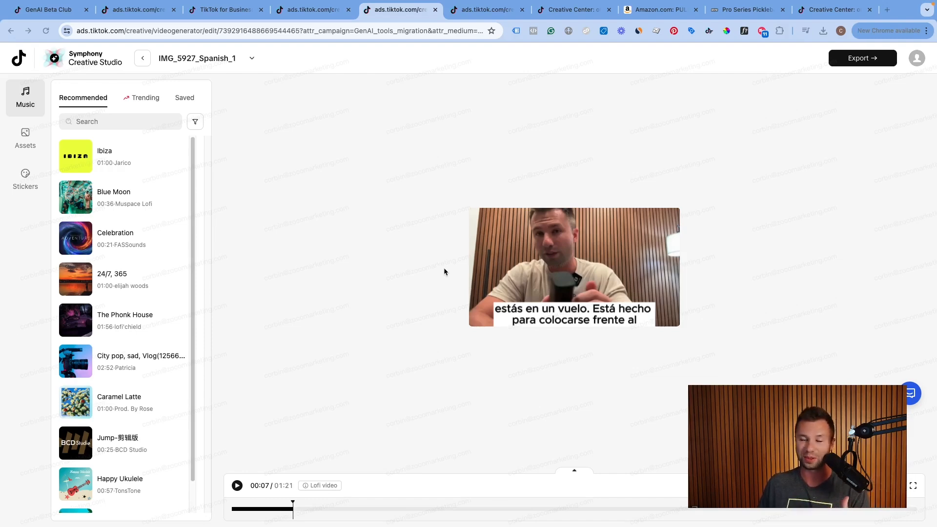
{"action": "mouse_move", "coordinate": [441, 284]}
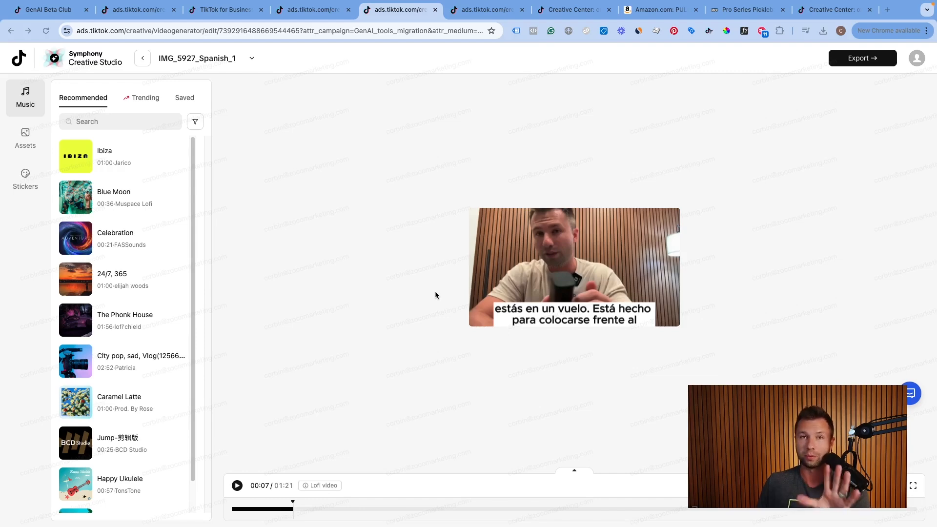
{"action": "mouse_move", "coordinate": [447, 299]}
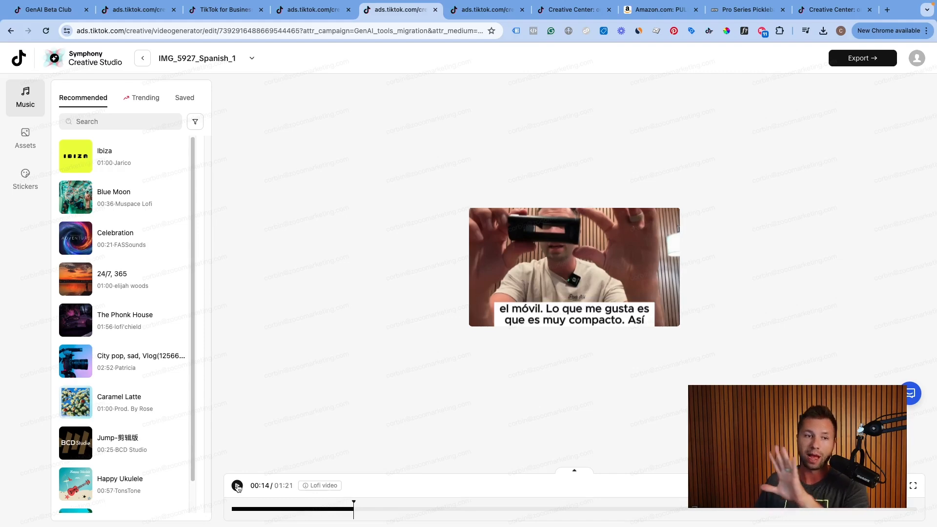
Play back the Spanish-dubbed video with its Spanish subtitles in the editor timeline
{"action": "left_click", "coordinate": [236, 485]}
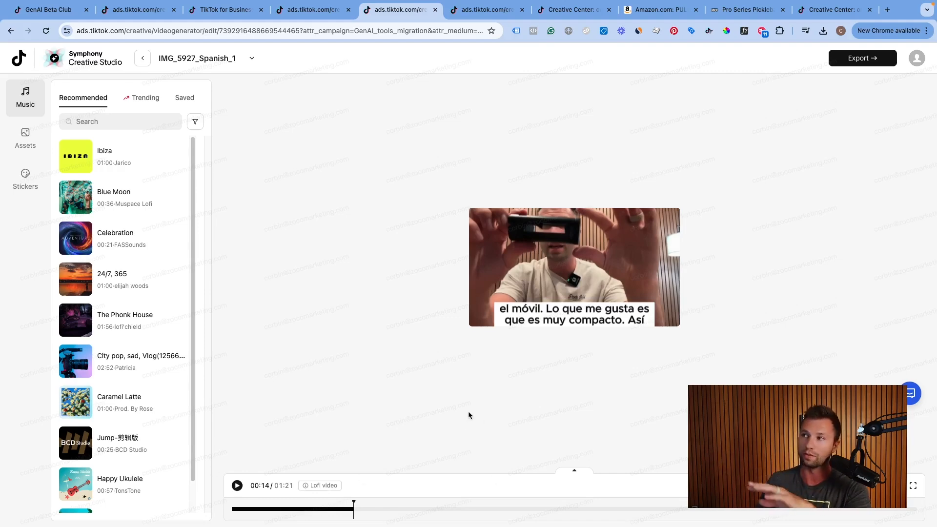
{"action": "left_click", "coordinate": [236, 485]}
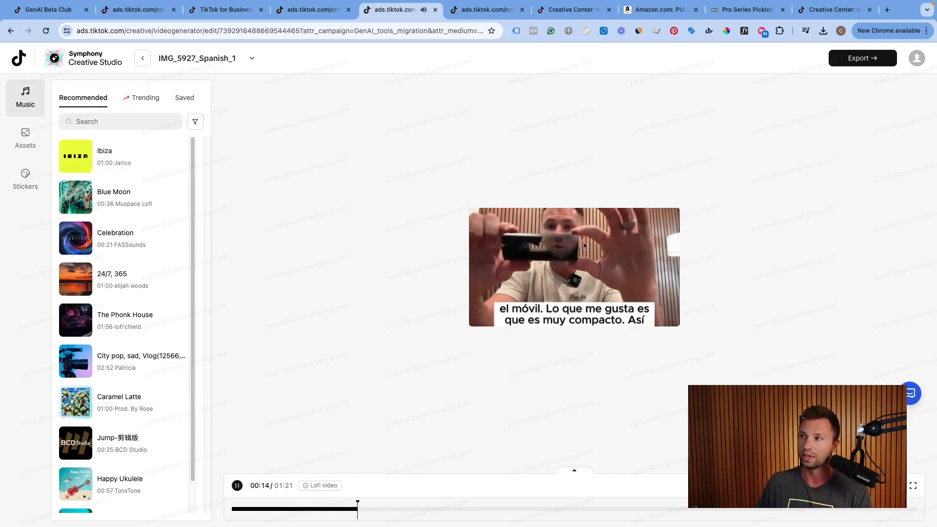
{"action": "left_click", "coordinate": [236, 485]}
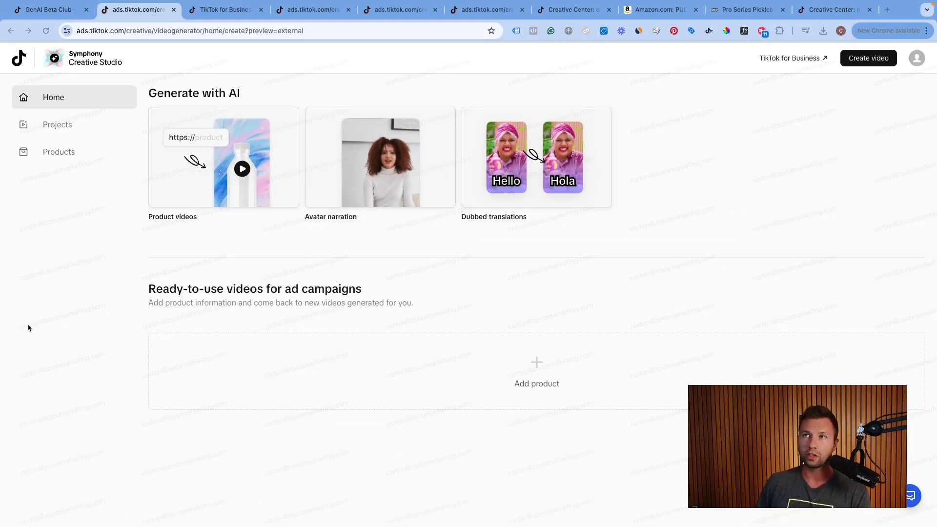
{"action": "mouse_move", "coordinate": [161, 133]}
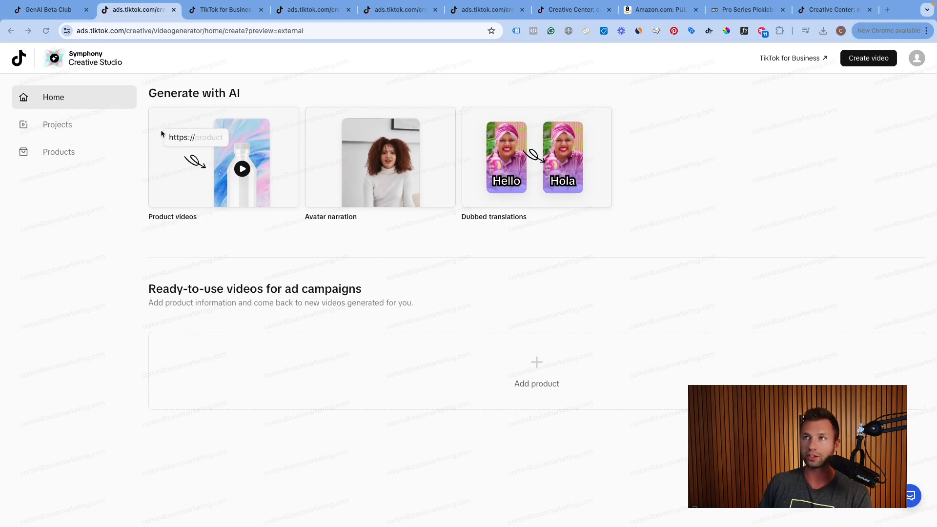
{"action": "mouse_move", "coordinate": [365, 137]}
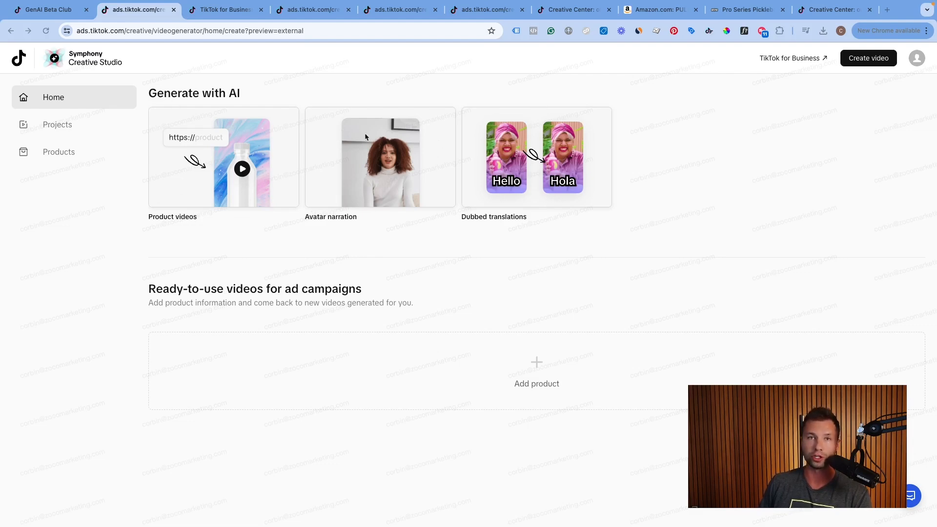
{"action": "mouse_move", "coordinate": [442, 143]}
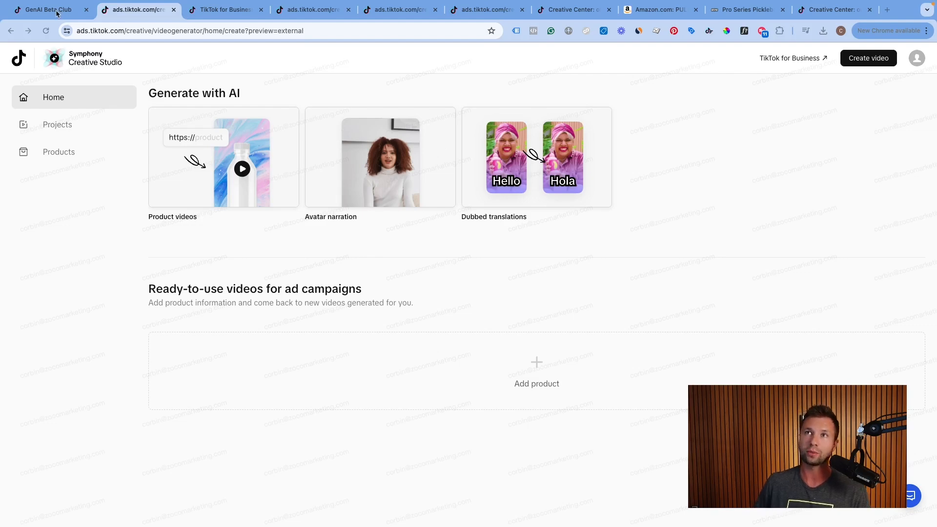
{"action": "left_click", "coordinate": [47, 10]}
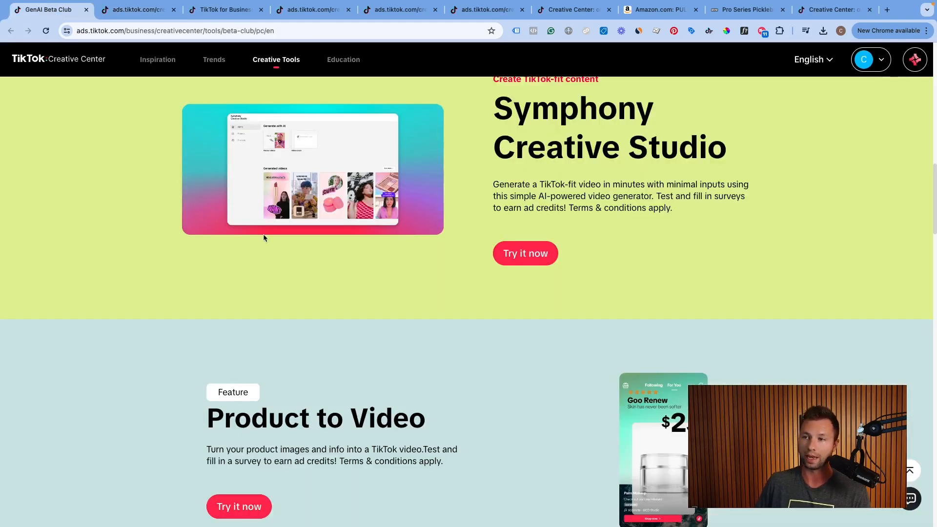
{"action": "scroll", "scroll_direction": "down", "scroll_amount": 3}
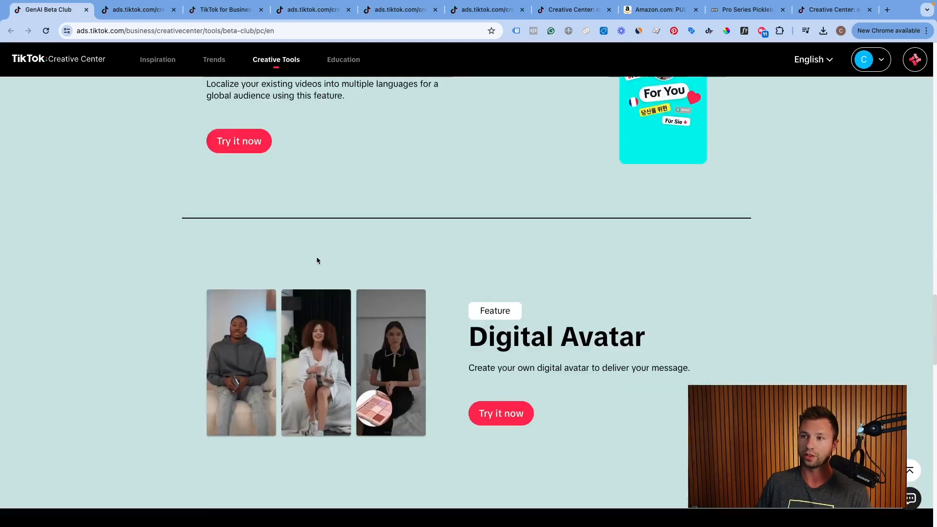
{"action": "scroll", "scroll_direction": "up", "scroll_amount": 3}
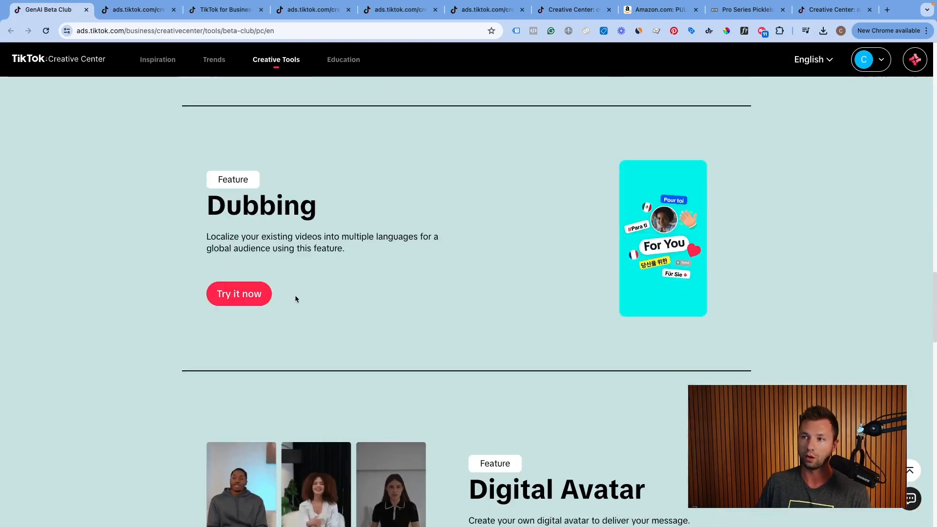
{"action": "scroll", "scroll_direction": "up", "scroll_amount": 3}
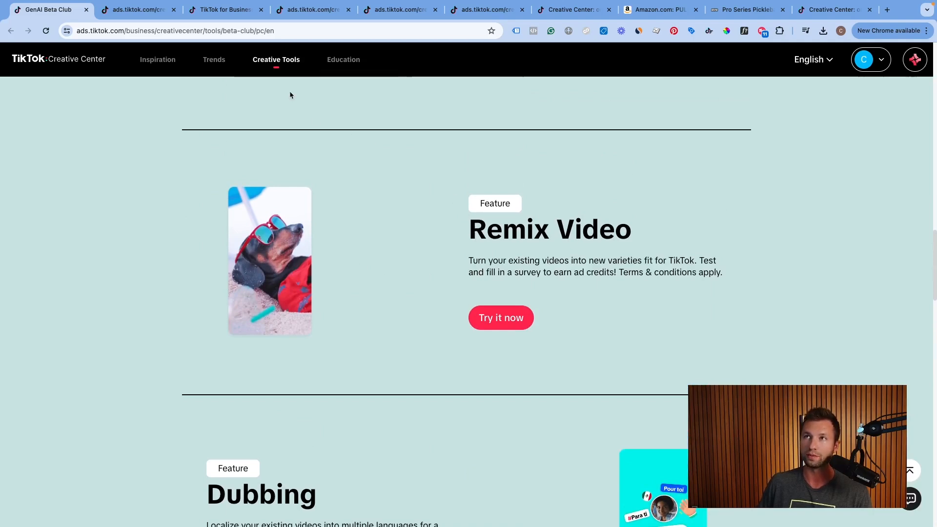
{"action": "left_click", "coordinate": [500, 317]}
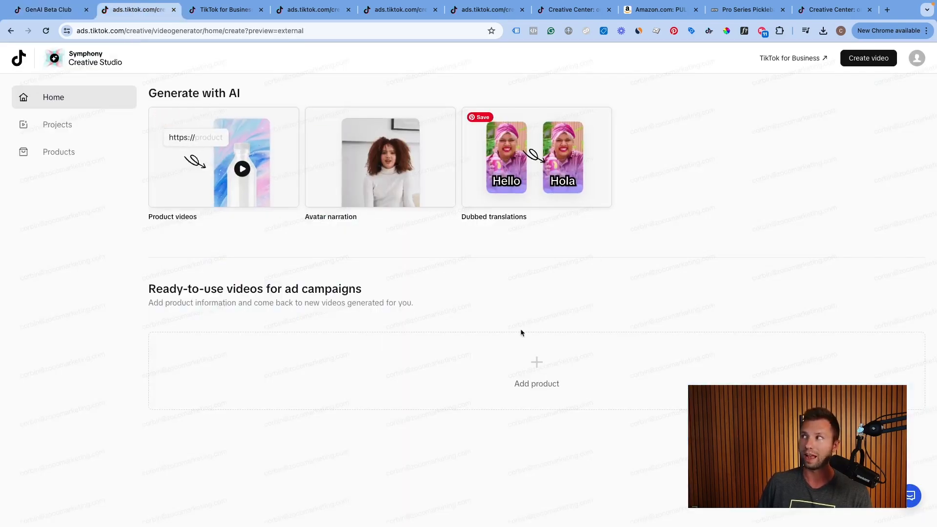